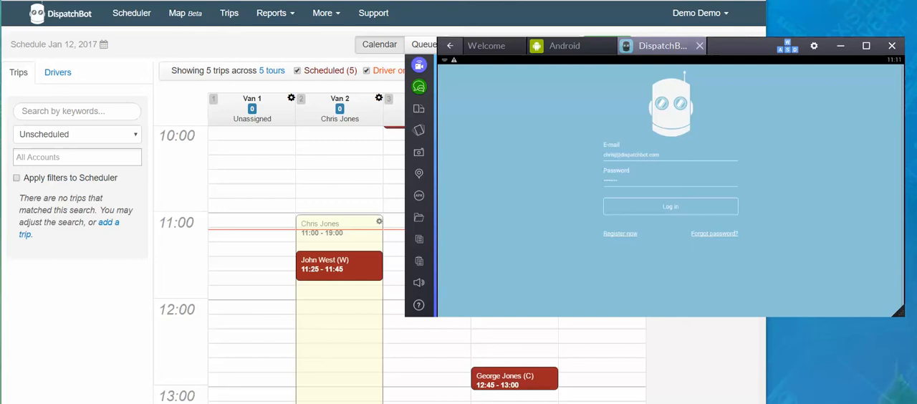
mouse_move(762, 114)
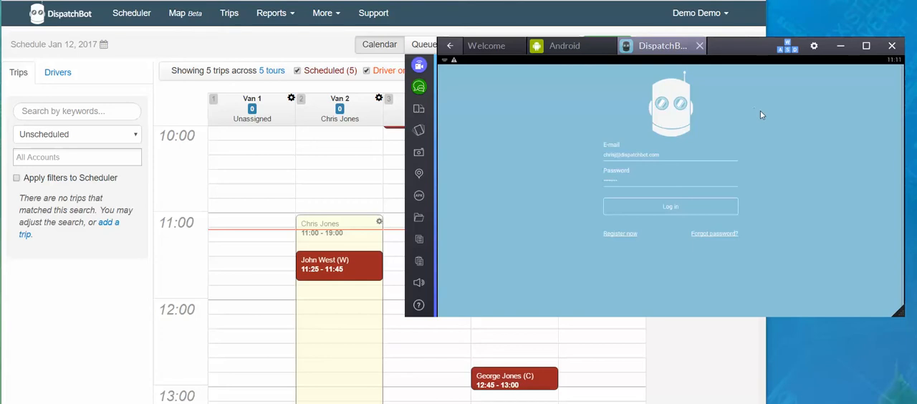
mouse_move(844, 233)
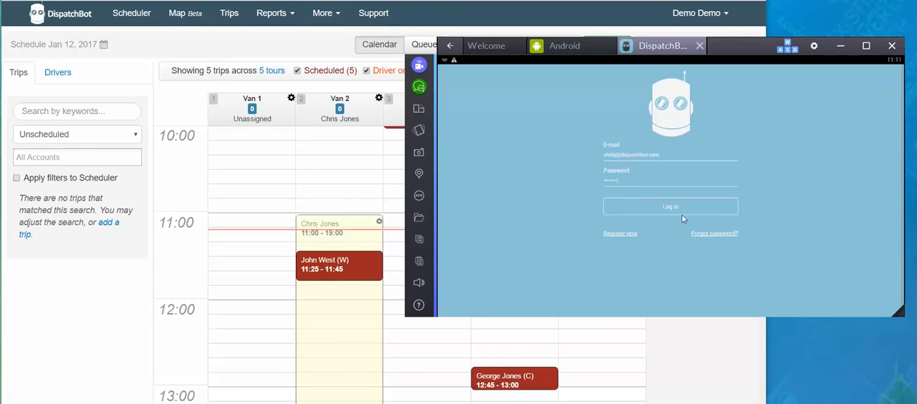
- Log in to the driver app to reach today's trip list
click(670, 207)
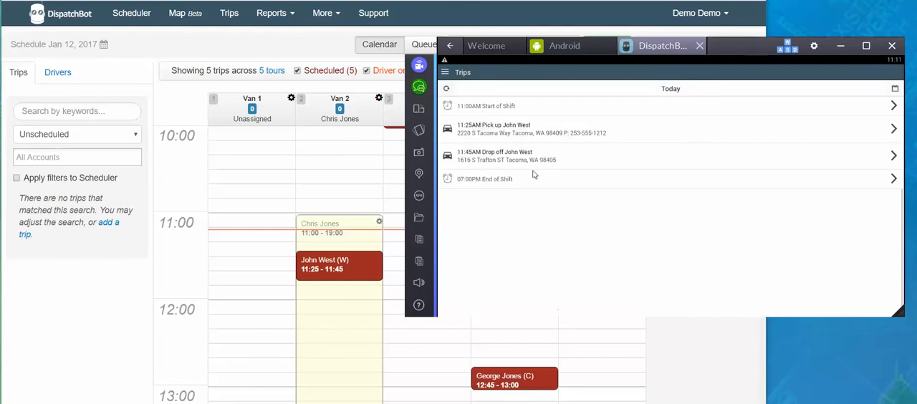
mouse_move(537, 250)
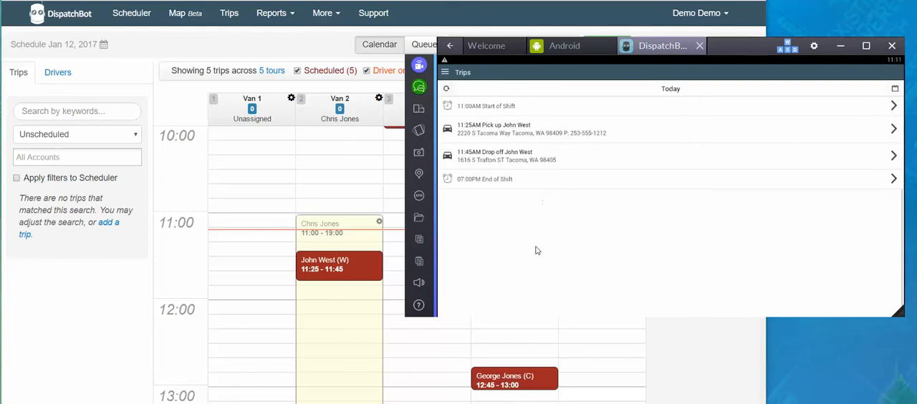
mouse_move(195, 284)
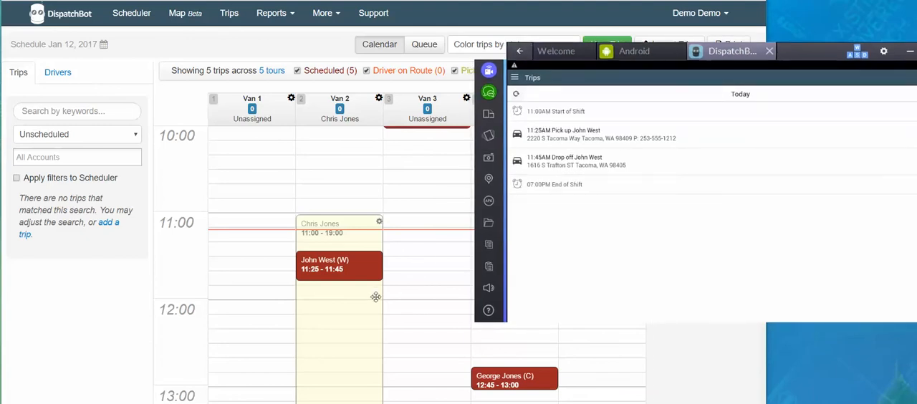
mouse_move(613, 273)
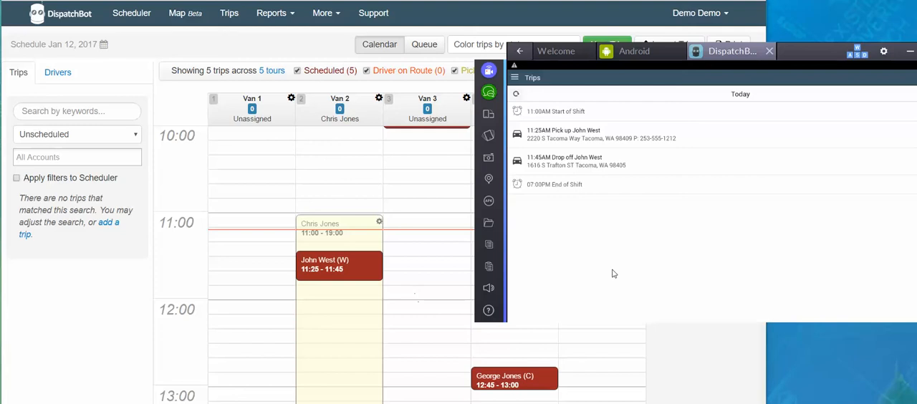
mouse_move(573, 140)
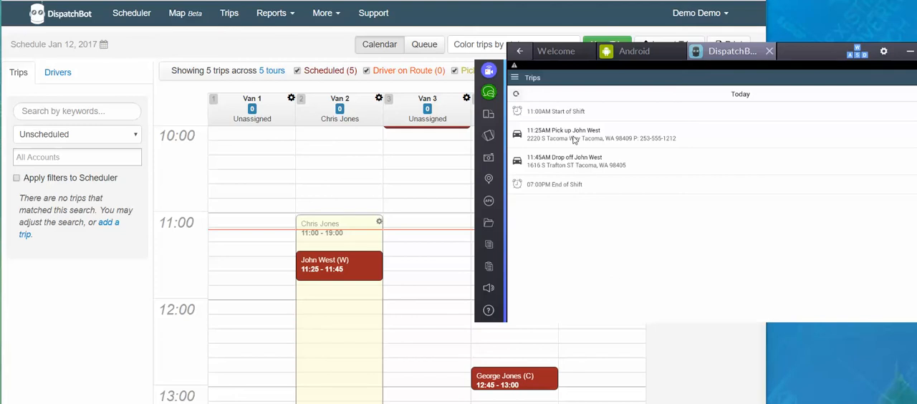
mouse_move(538, 139)
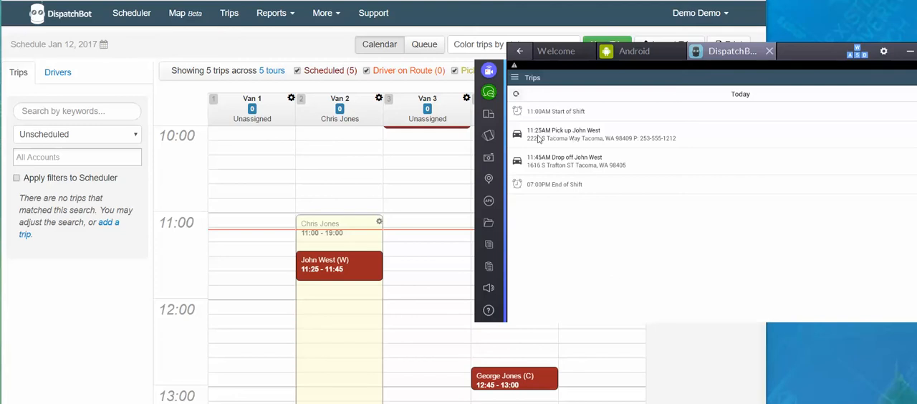
mouse_move(545, 146)
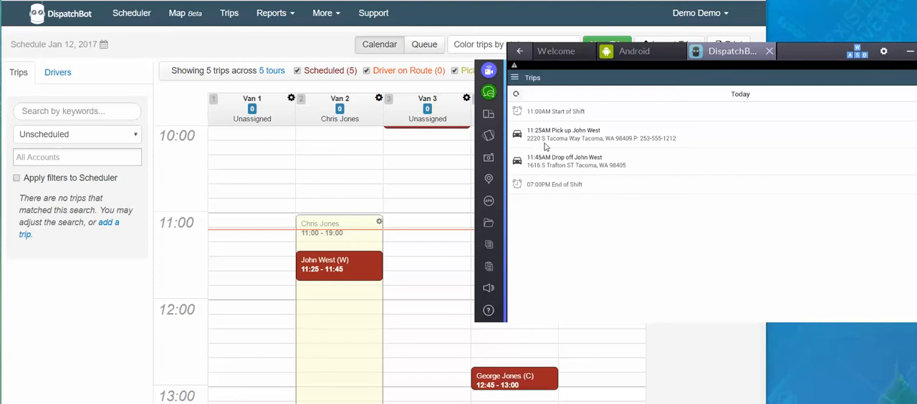
mouse_move(564, 171)
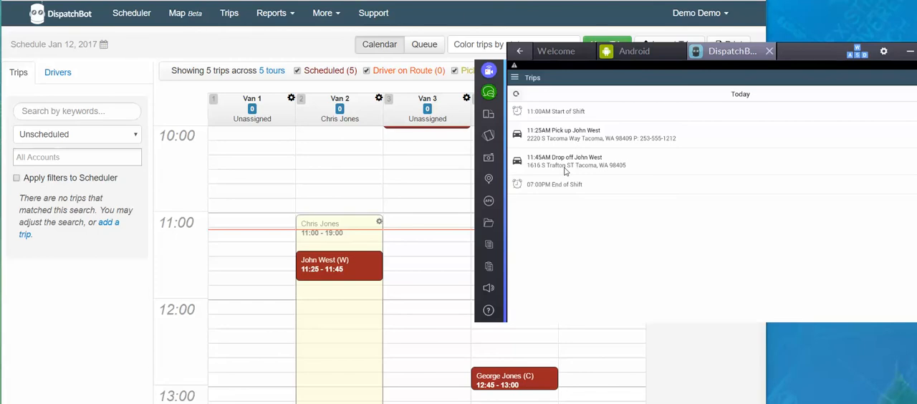
mouse_move(781, 104)
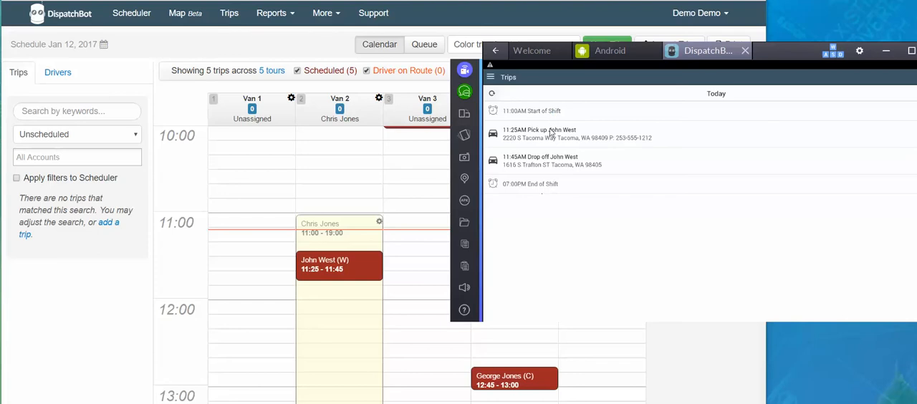
mouse_move(521, 138)
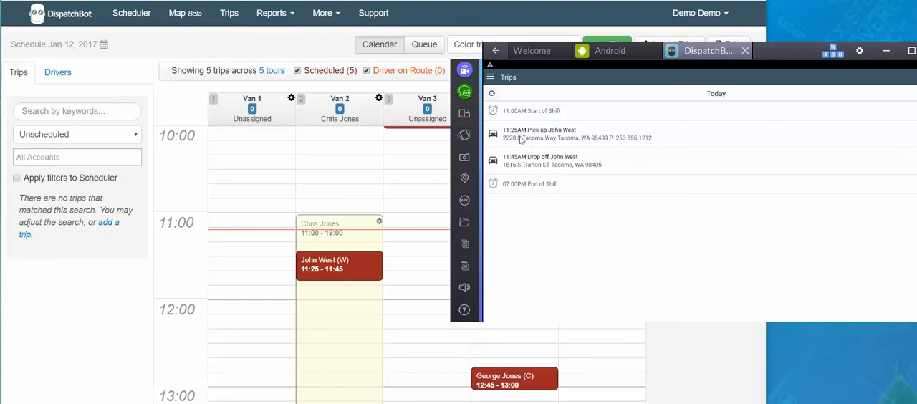
mouse_move(514, 190)
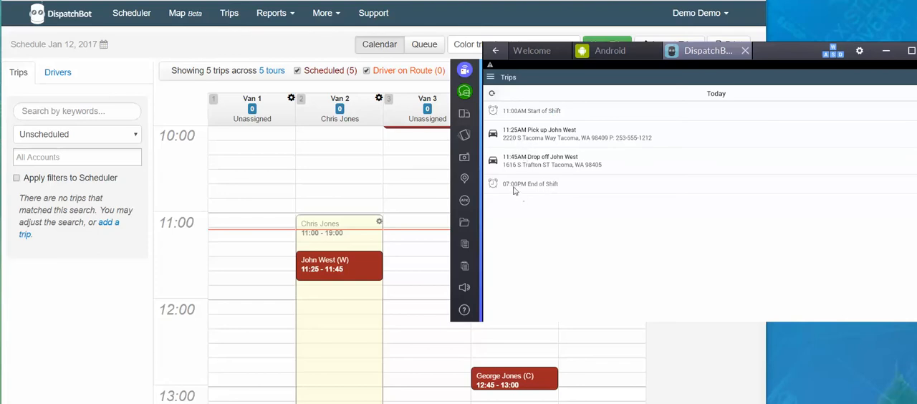
mouse_move(517, 137)
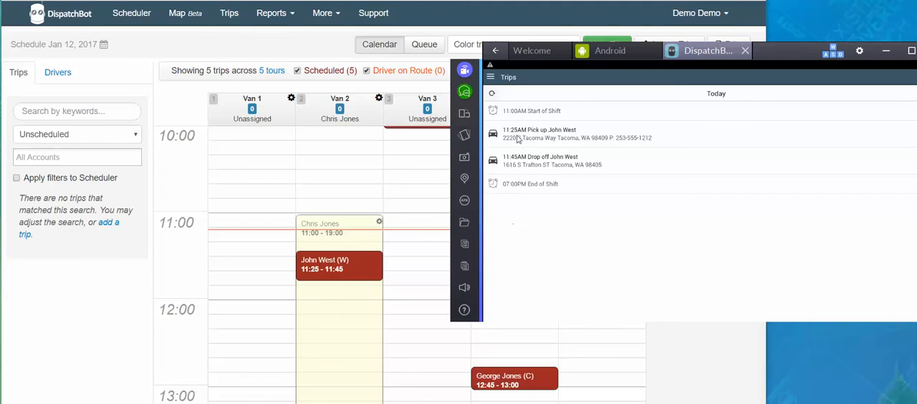
mouse_move(528, 143)
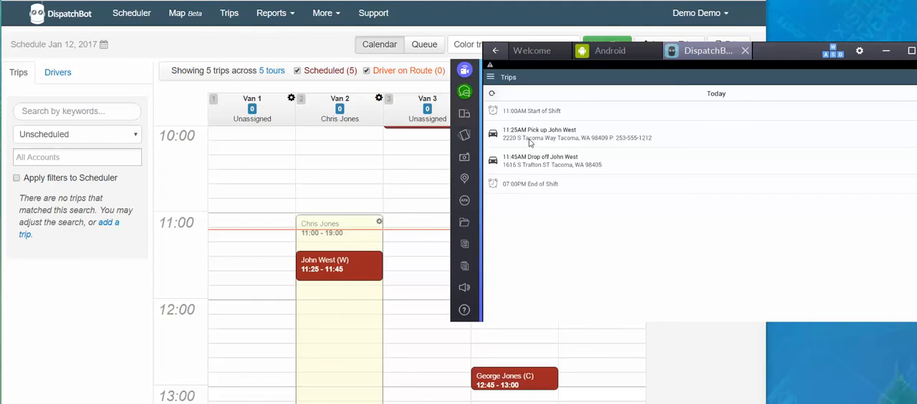
mouse_move(556, 157)
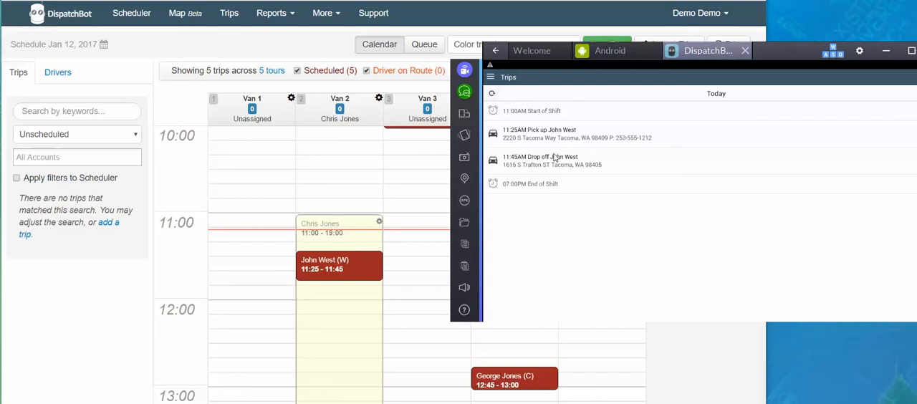
mouse_move(733, 144)
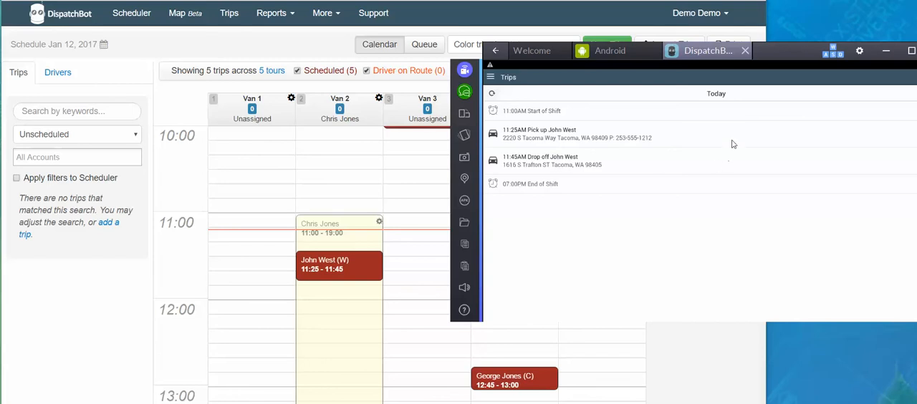
mouse_move(527, 115)
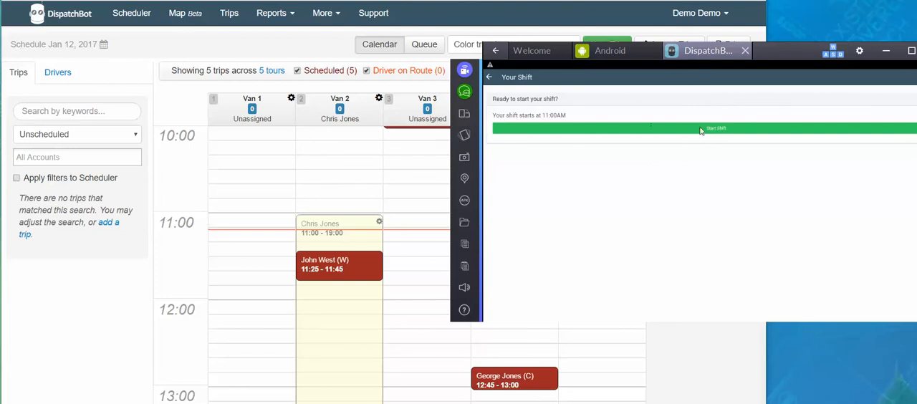
mouse_move(537, 108)
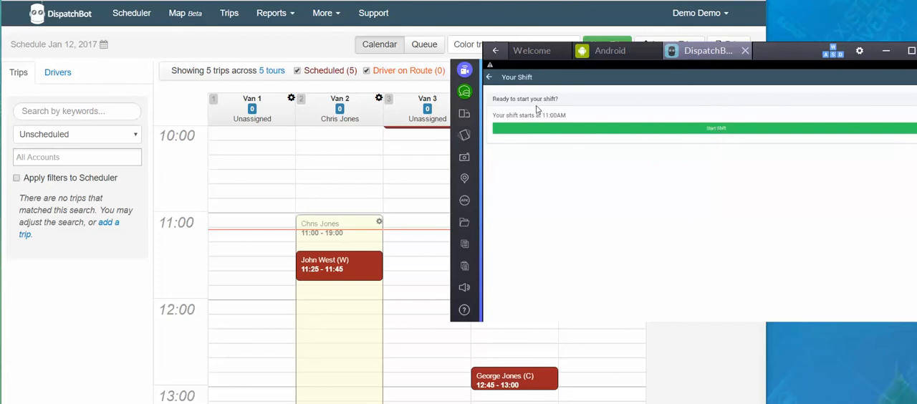
mouse_move(529, 124)
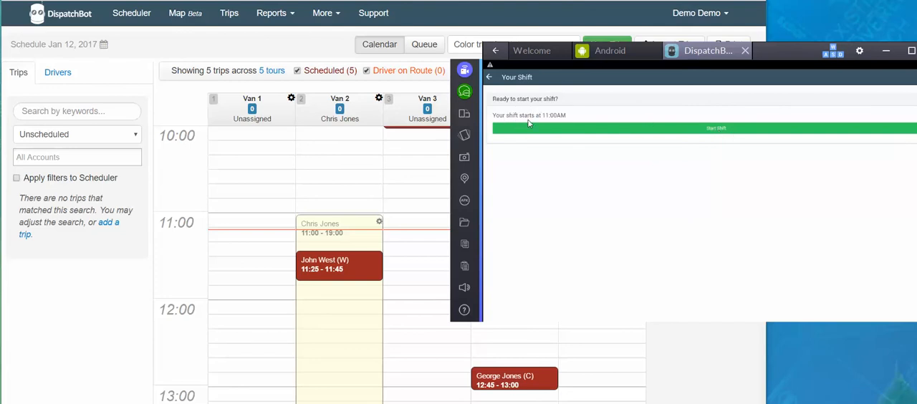
- Start the shift so it shows done at 11:08AM on the trip list
click(715, 127)
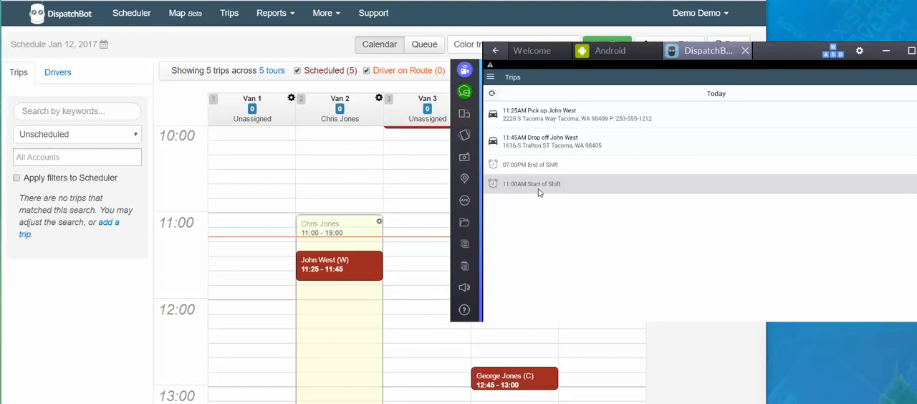
mouse_move(645, 229)
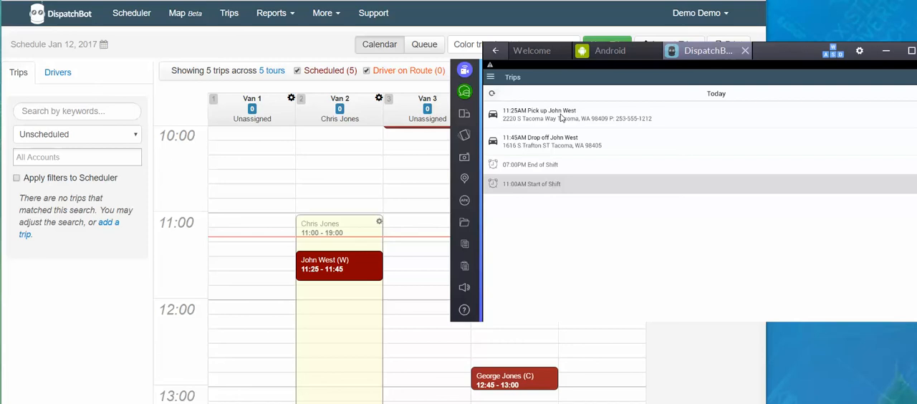
mouse_move(563, 183)
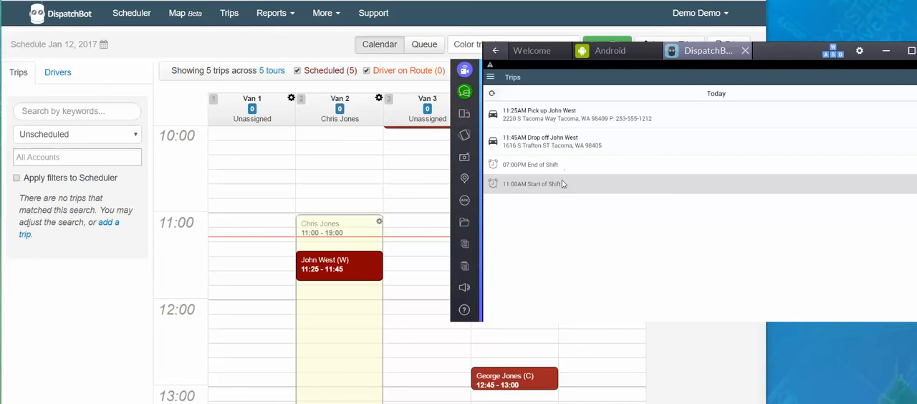
mouse_move(542, 114)
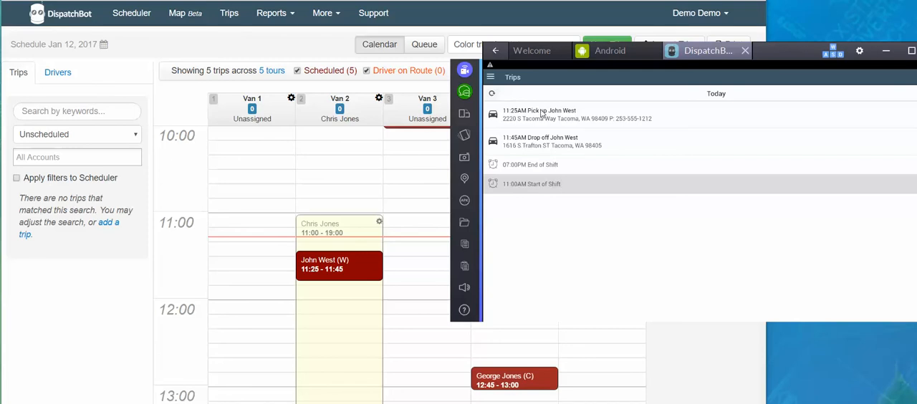
mouse_move(557, 191)
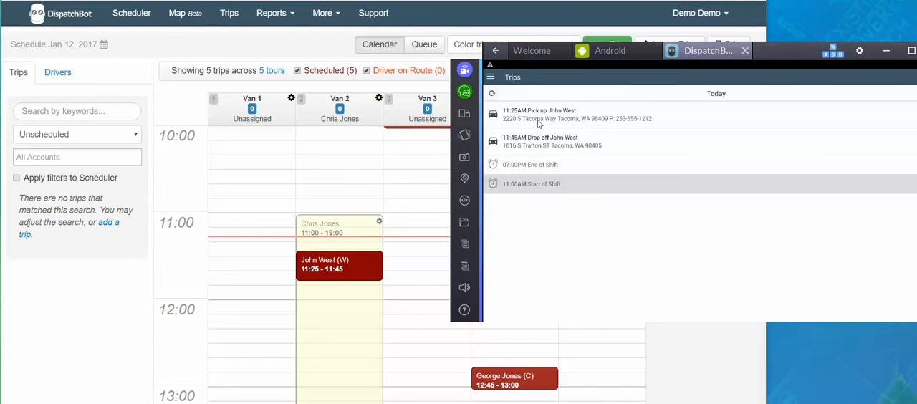
mouse_move(553, 198)
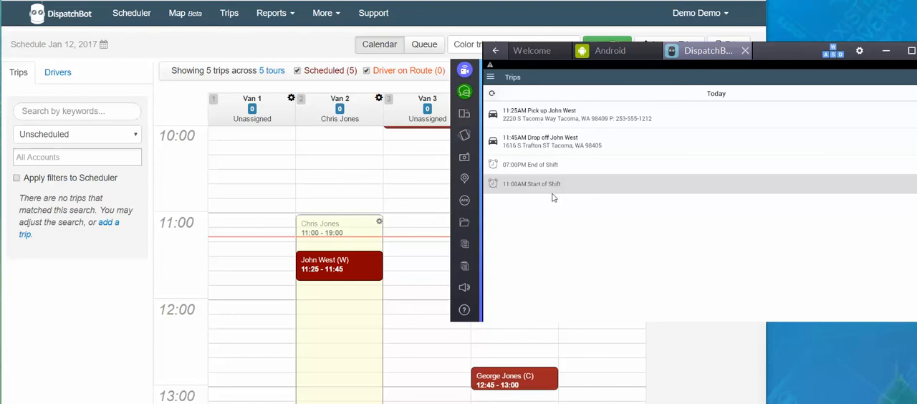
mouse_move(521, 123)
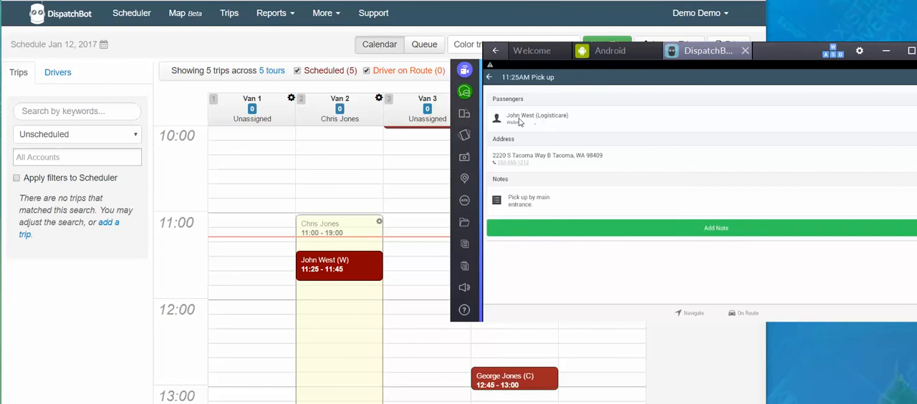
mouse_move(559, 124)
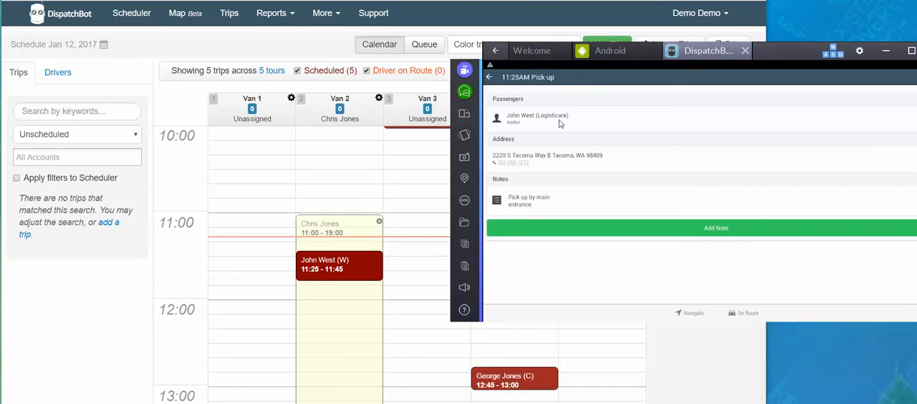
mouse_move(511, 167)
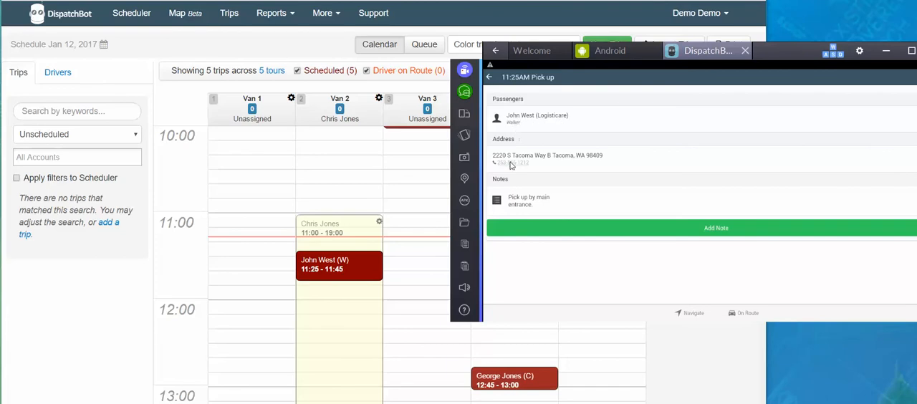
mouse_move(530, 207)
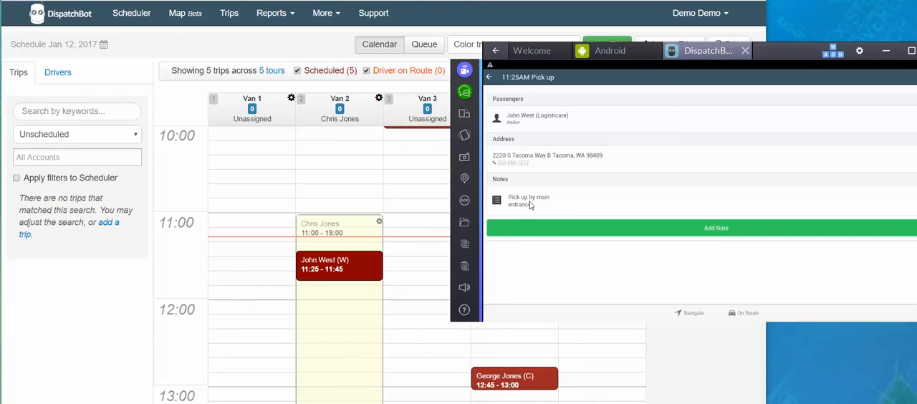
mouse_move(771, 275)
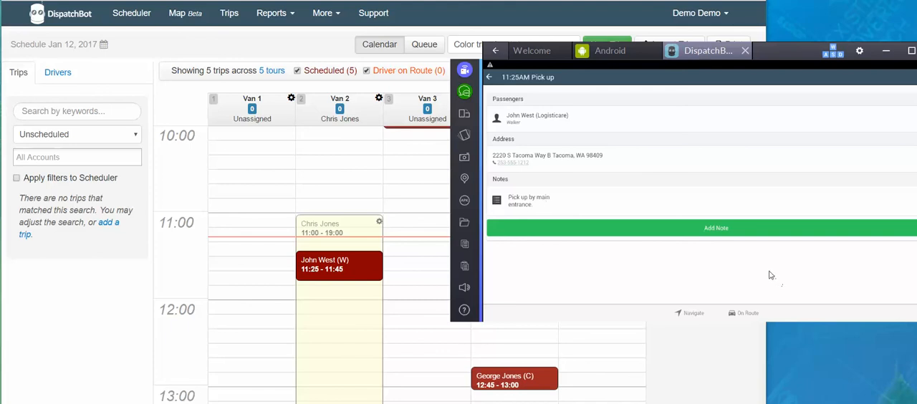
mouse_move(730, 236)
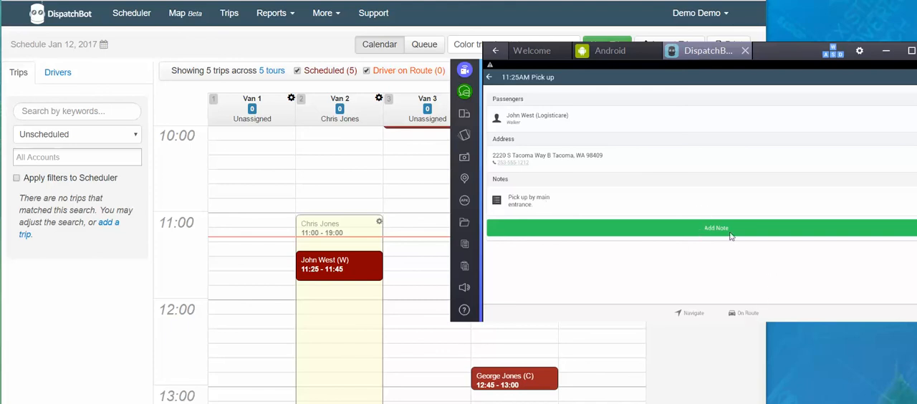
mouse_move(720, 322)
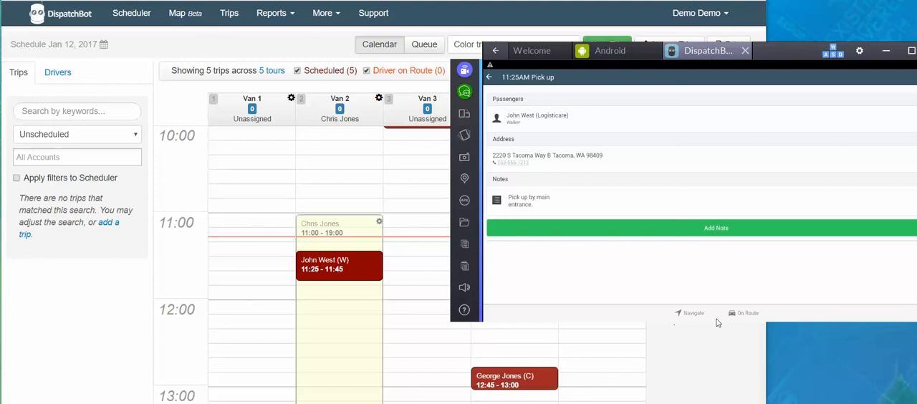
mouse_move(763, 321)
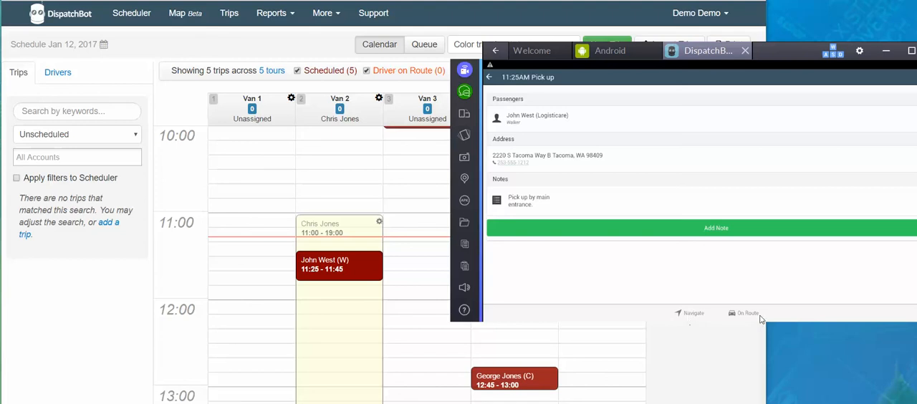
mouse_move(783, 306)
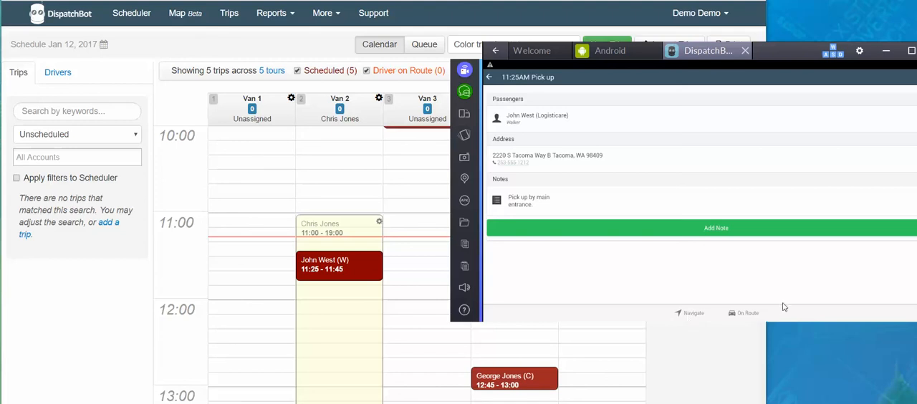
mouse_move(751, 318)
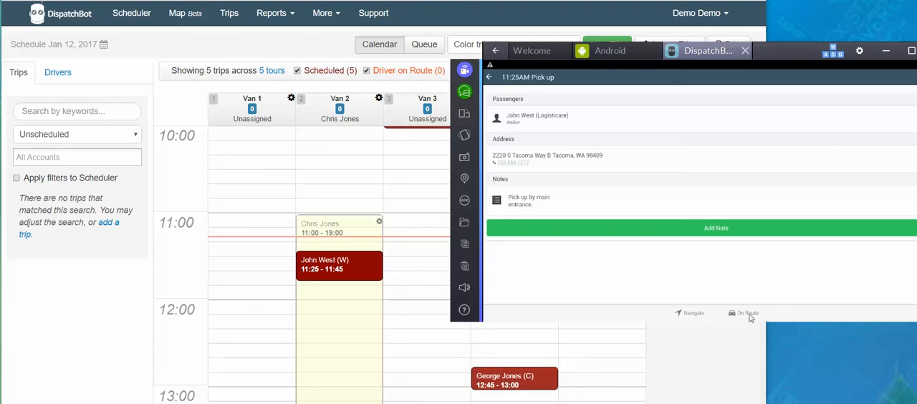
- Mark the 11:25AM pick-up as On Route, recording a start time of 11:13AM
click(748, 312)
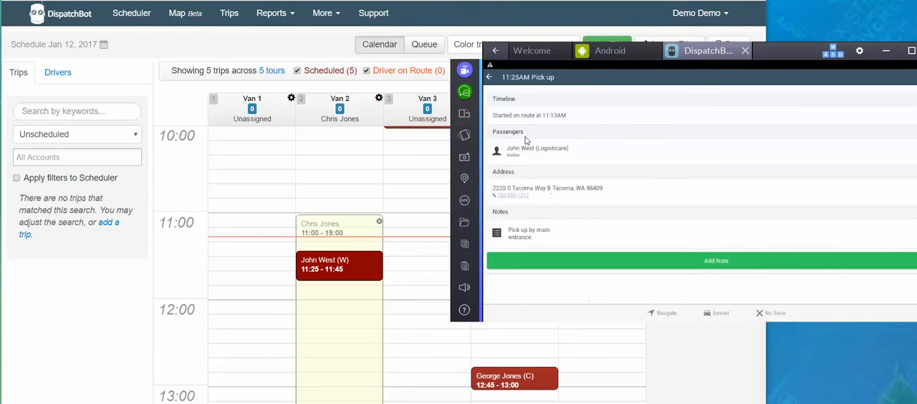
mouse_move(498, 122)
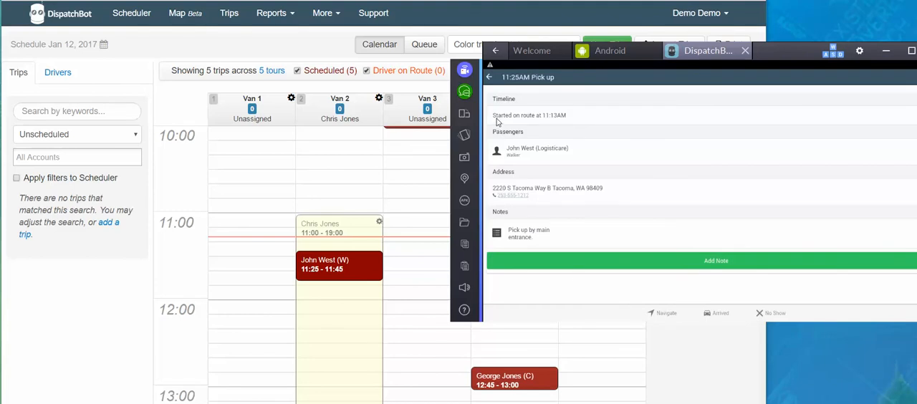
mouse_move(552, 124)
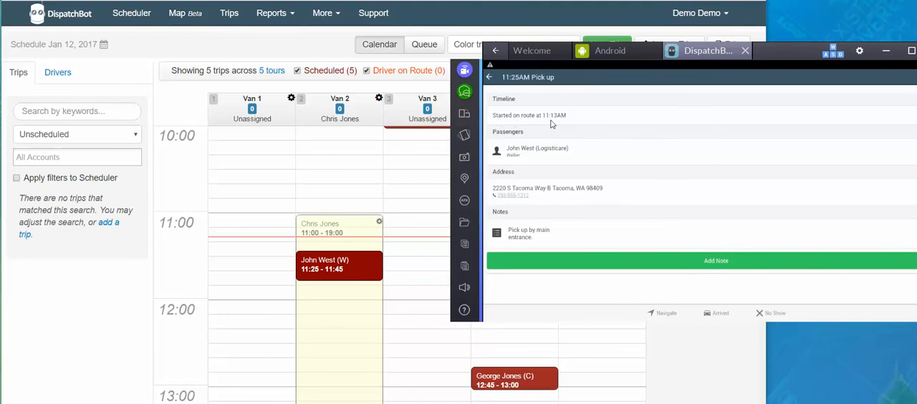
mouse_move(570, 124)
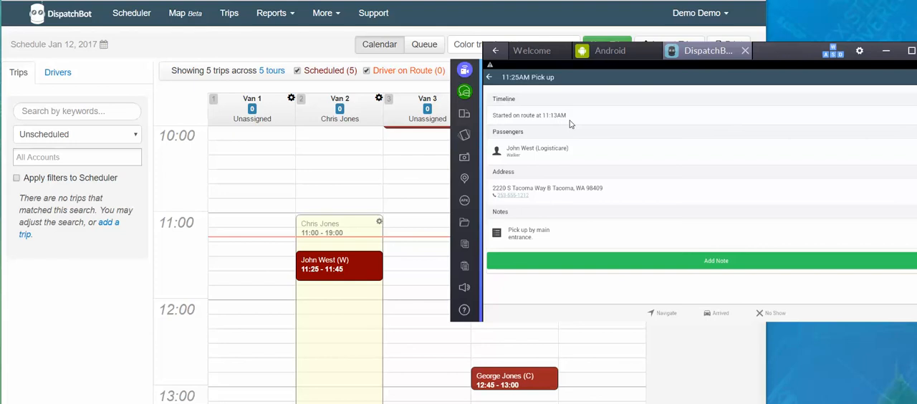
mouse_move(652, 321)
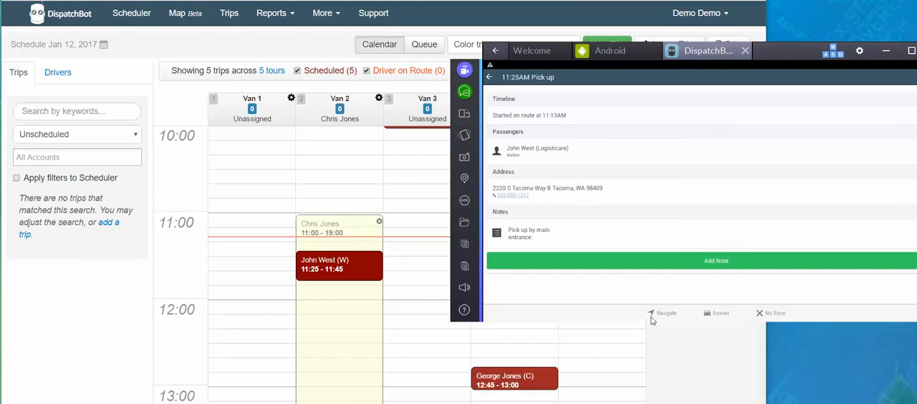
mouse_move(776, 324)
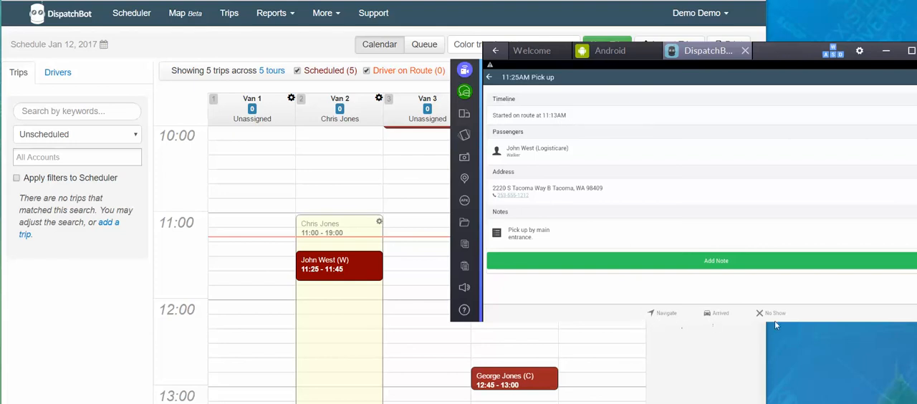
mouse_move(681, 329)
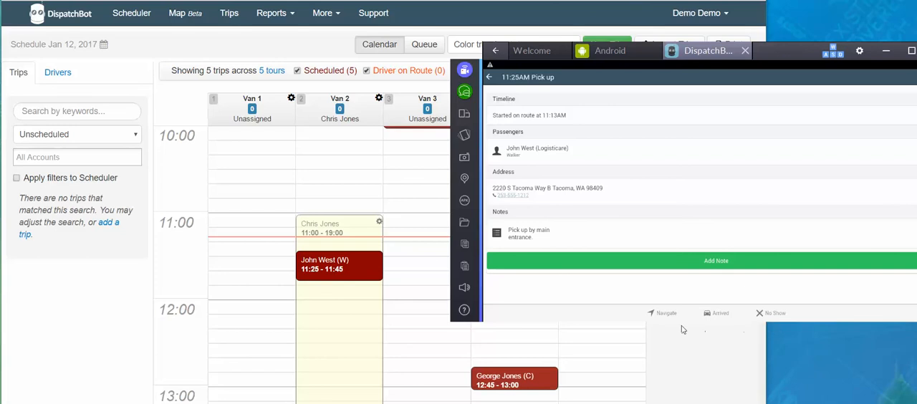
- Navigate to the pick-up address and view the trip's Driver on Route status in the scheduler
click(662, 312)
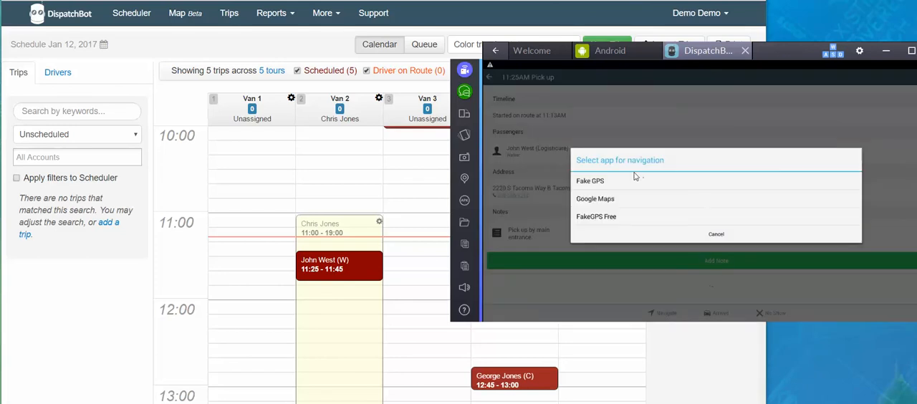
mouse_move(624, 217)
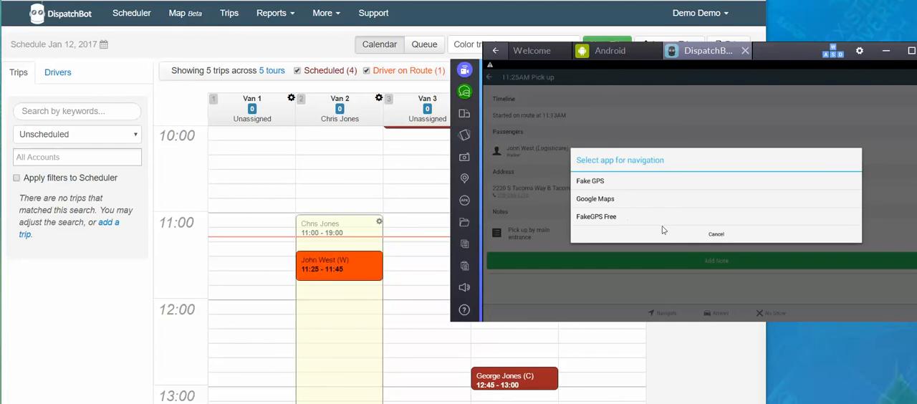
click(716, 234)
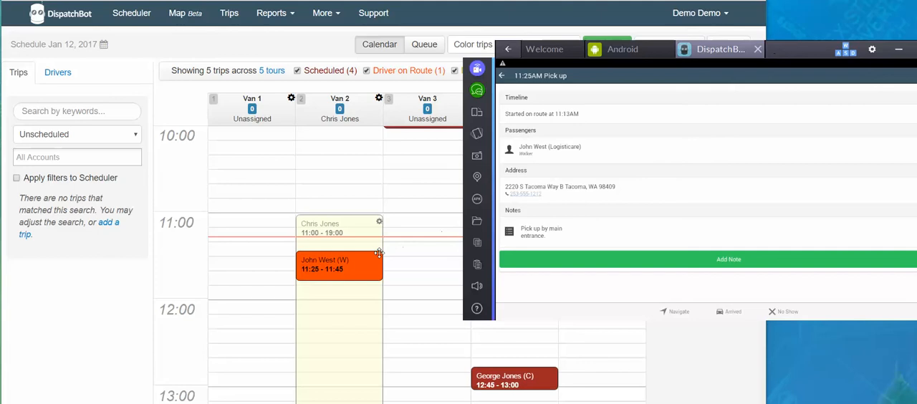
click(338, 264)
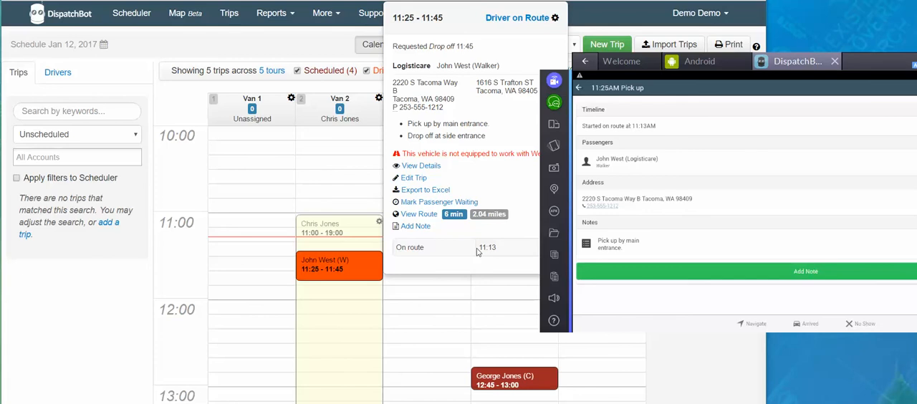
mouse_move(551, 198)
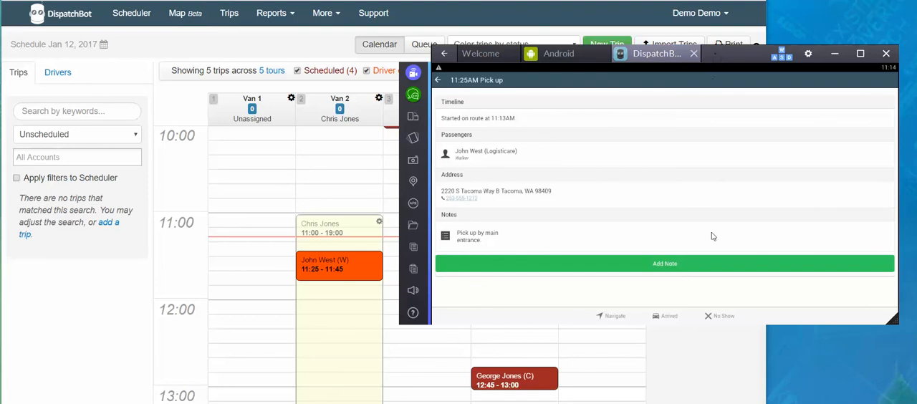
mouse_move(688, 293)
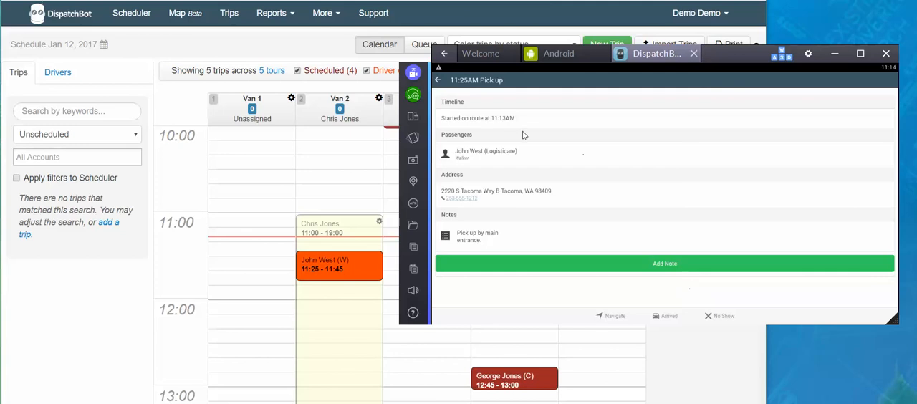
mouse_move(498, 117)
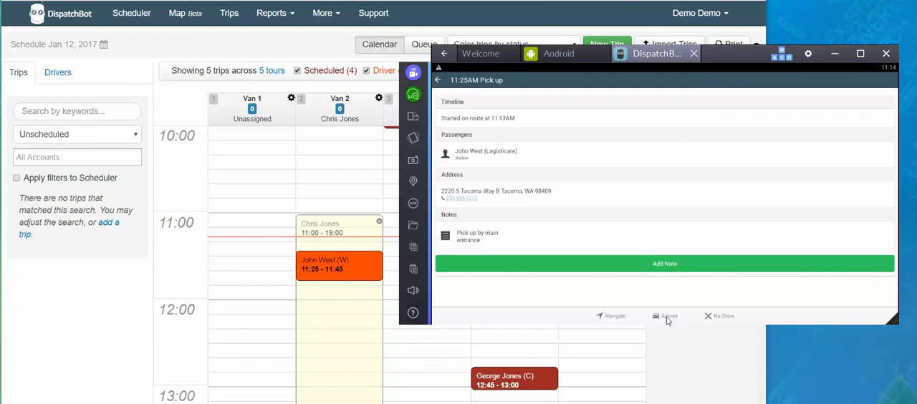
click(667, 315)
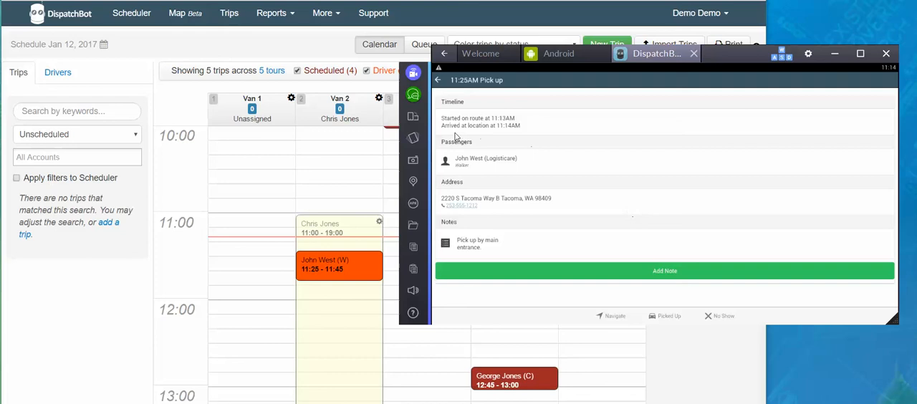
mouse_move(484, 133)
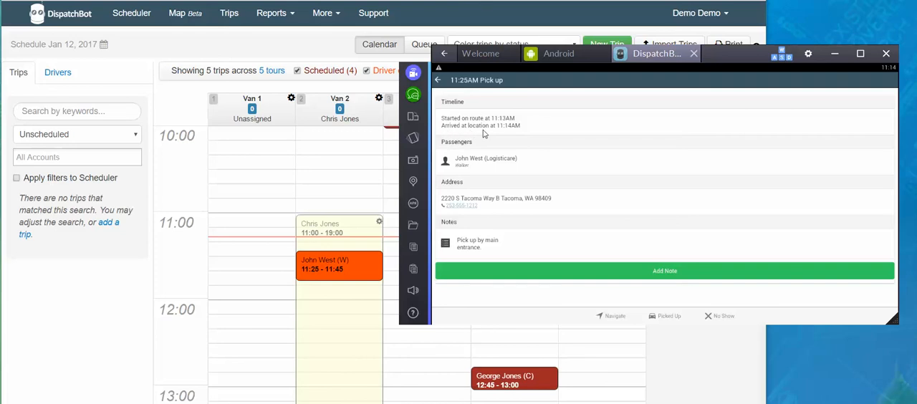
mouse_move(510, 135)
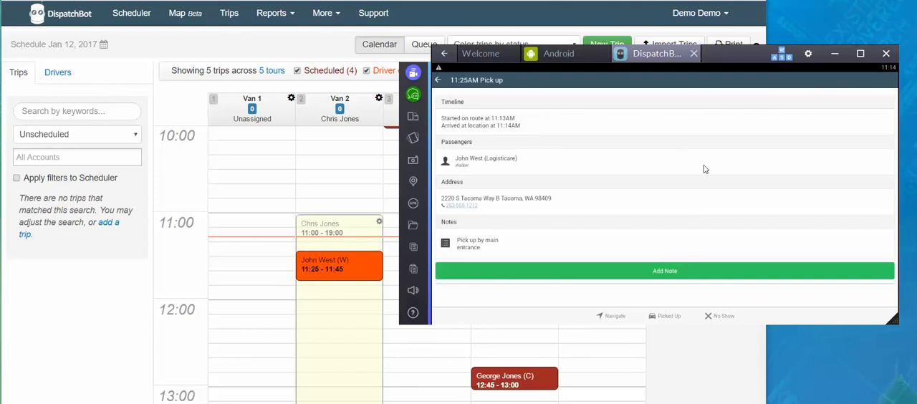
mouse_move(804, 250)
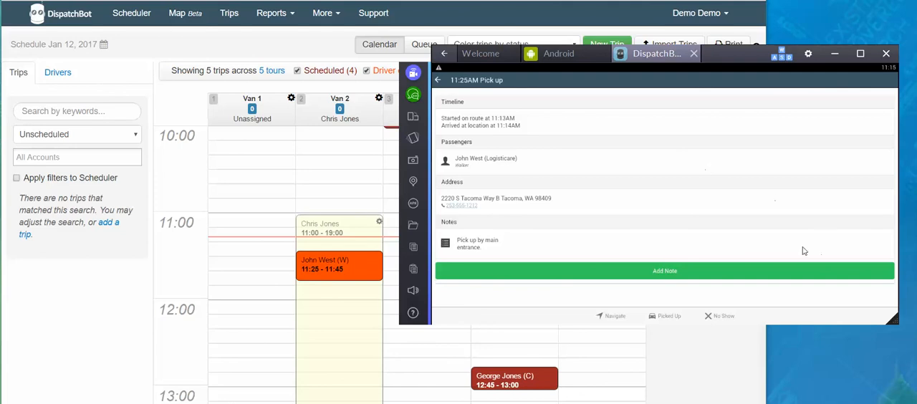
mouse_move(675, 321)
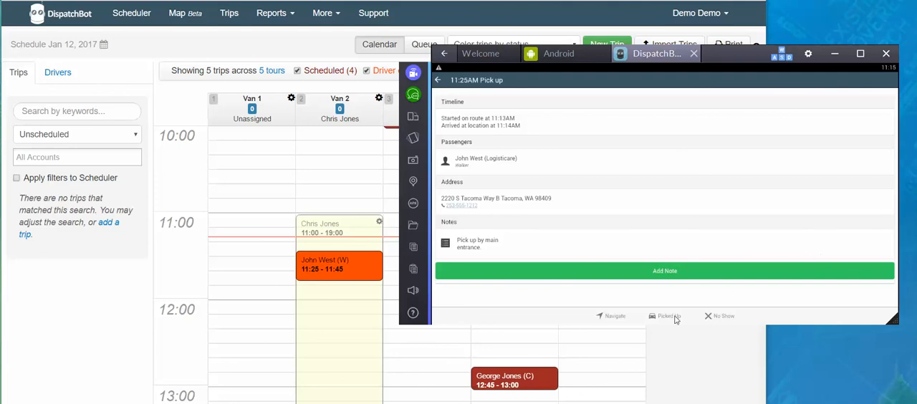
- Record the passenger as picked up with odometer 017,358.4 and mark the pick-up completed
click(665, 315)
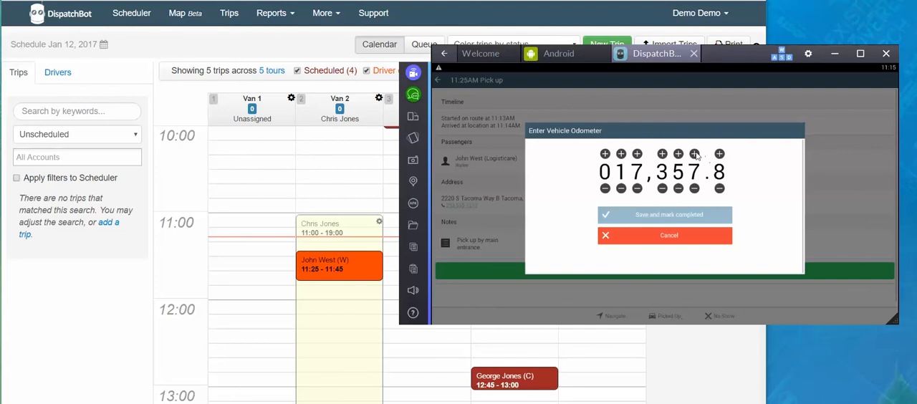
click(693, 154)
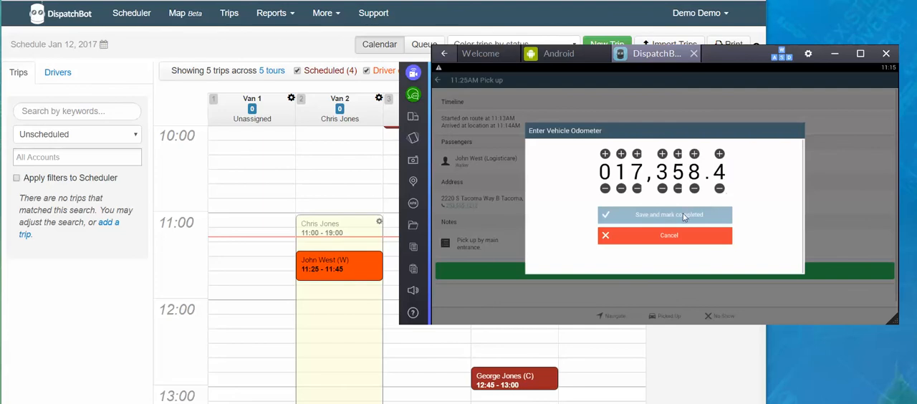
click(664, 215)
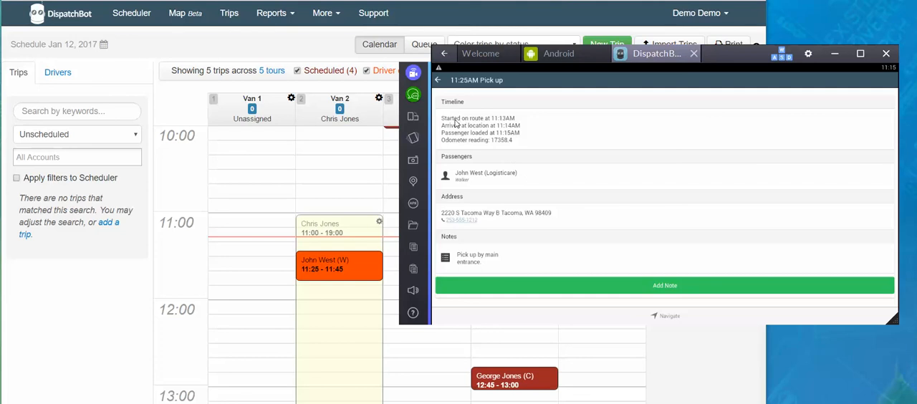
mouse_move(498, 126)
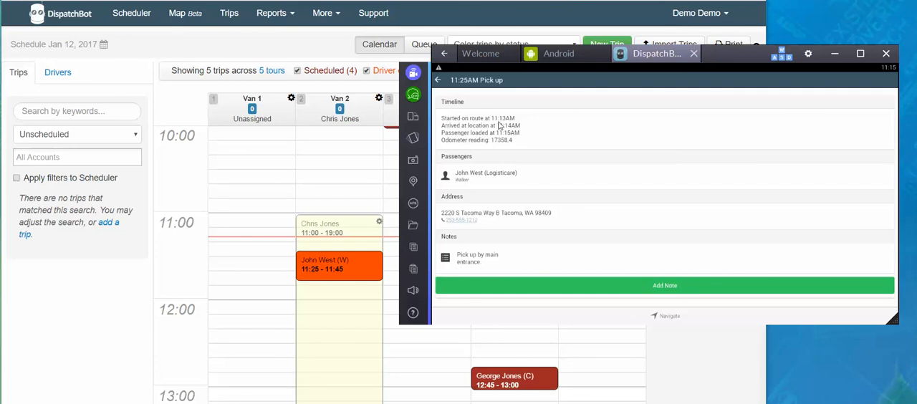
mouse_move(444, 131)
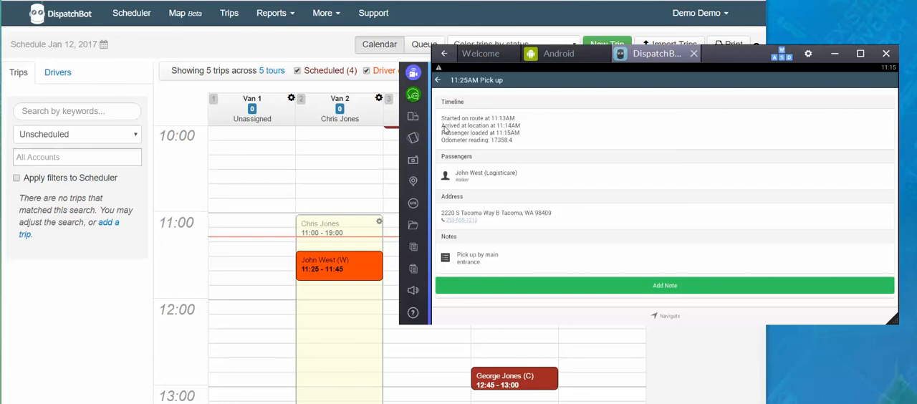
mouse_move(524, 132)
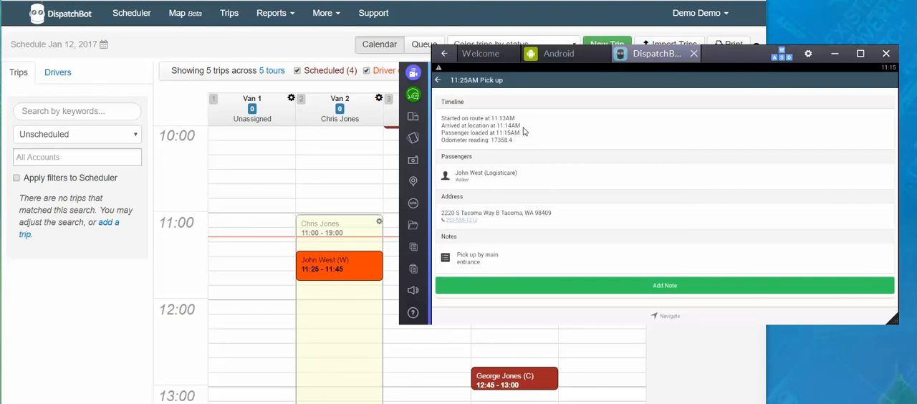
mouse_move(525, 138)
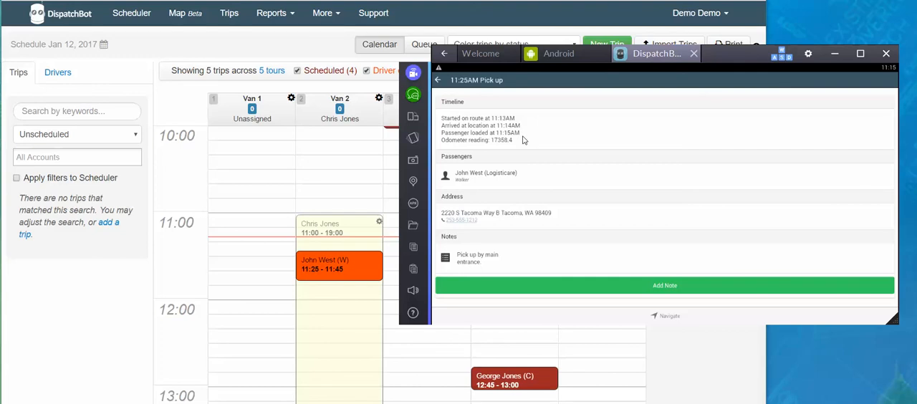
mouse_move(522, 144)
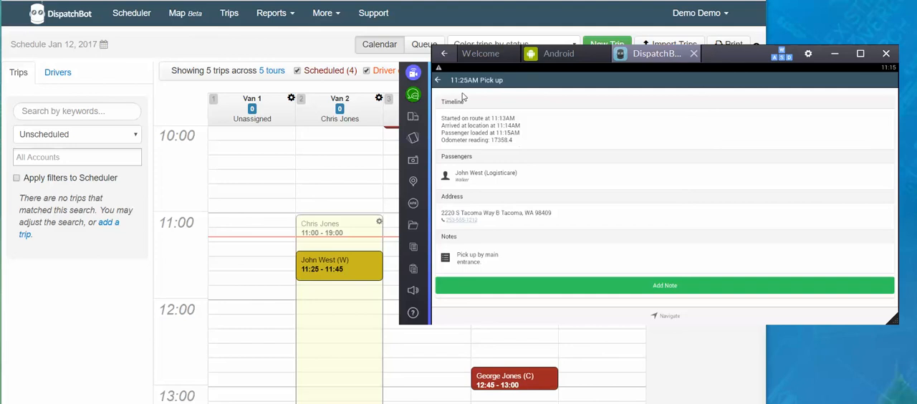
click(438, 81)
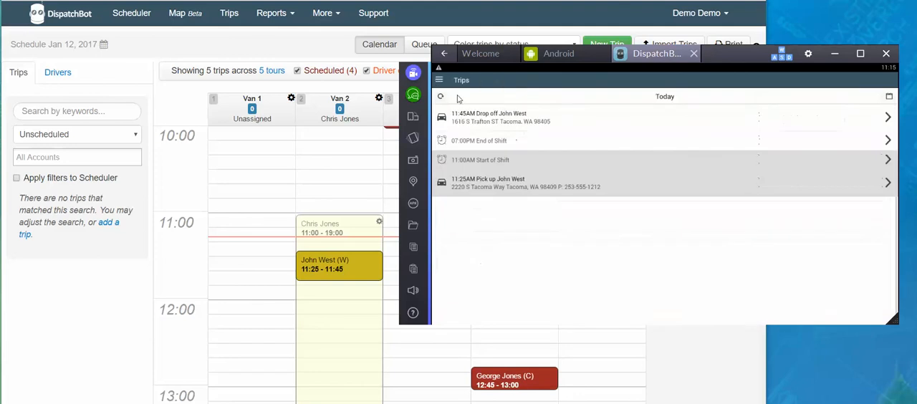
mouse_move(492, 211)
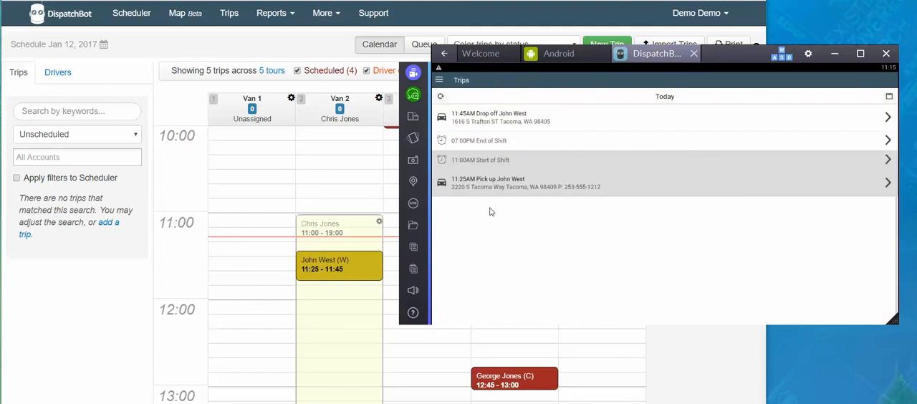
mouse_move(479, 126)
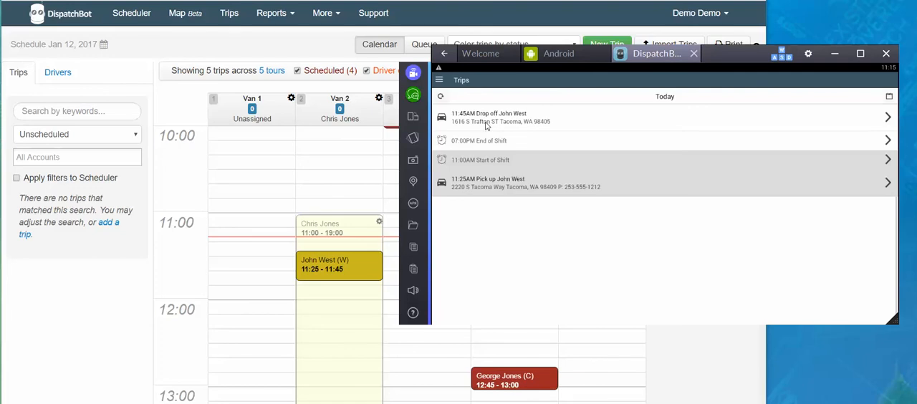
mouse_move(457, 126)
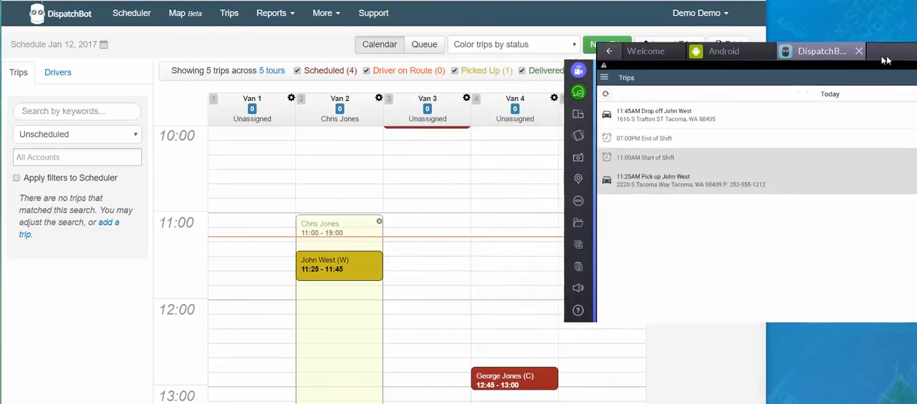
click(338, 265)
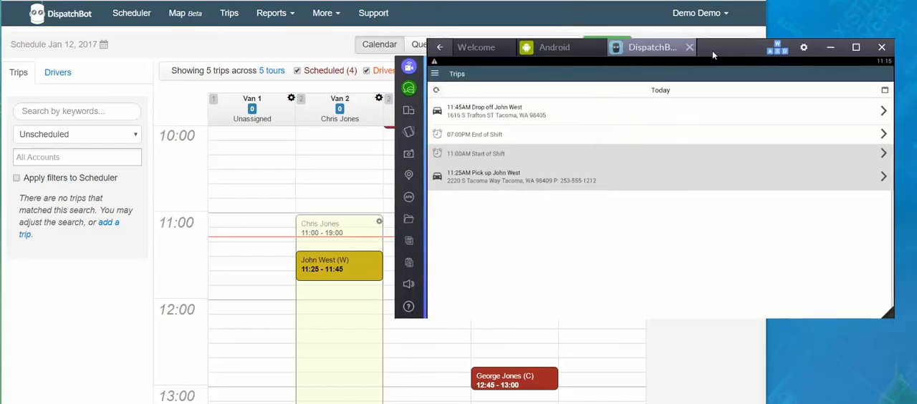
mouse_move(453, 119)
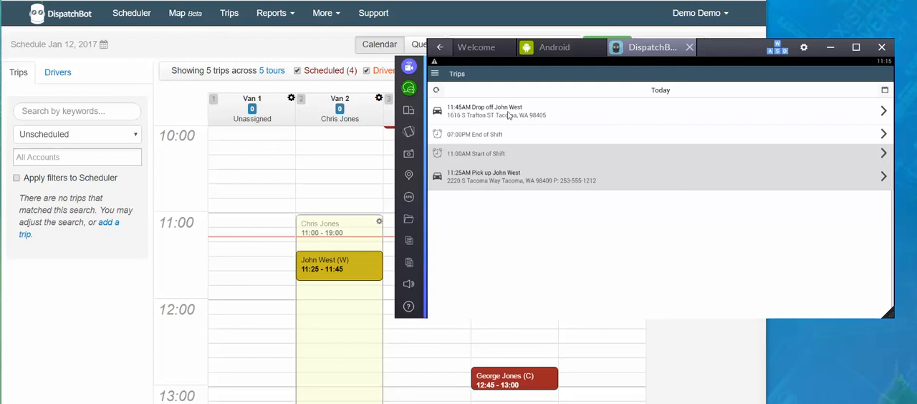
click(659, 112)
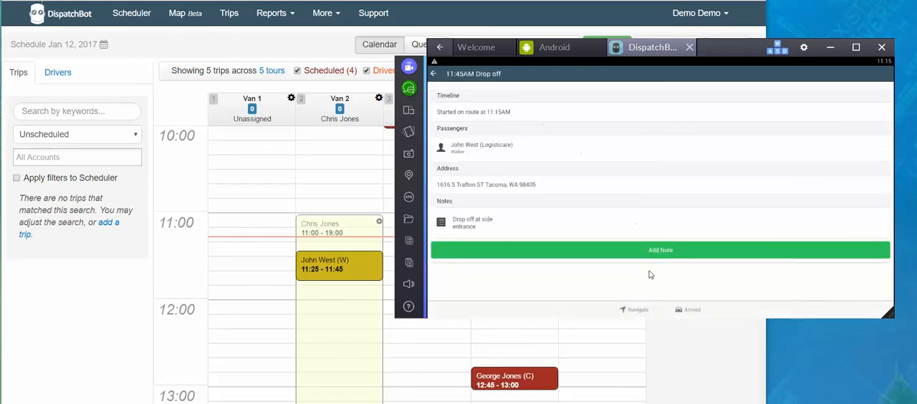
mouse_move(641, 321)
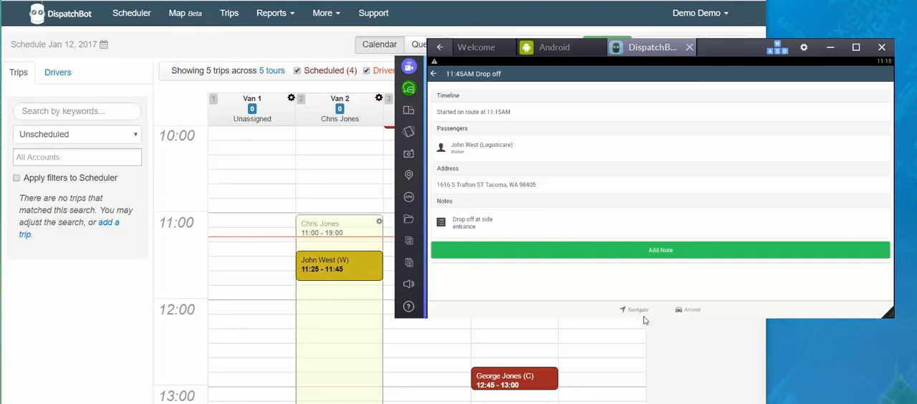
click(634, 310)
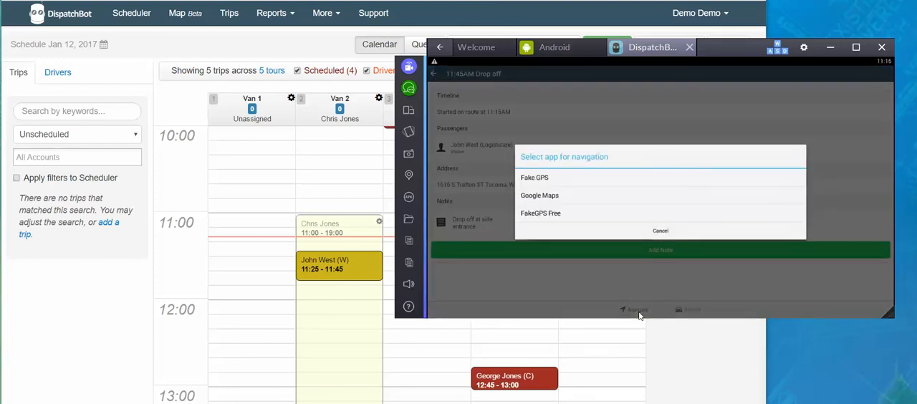
mouse_move(673, 159)
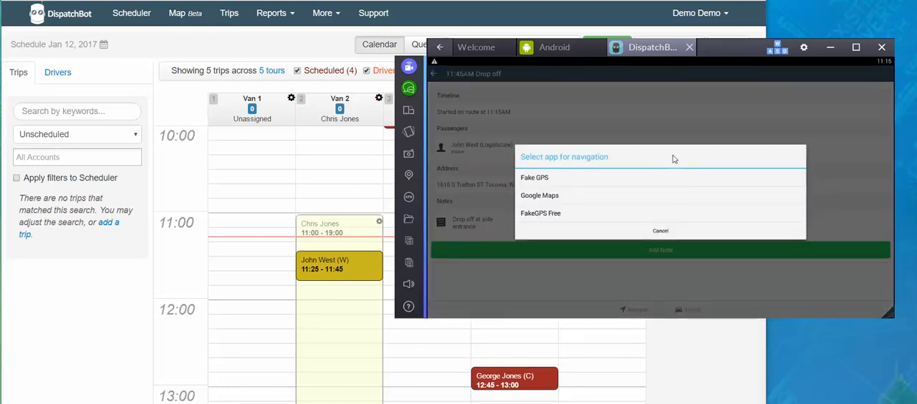
mouse_move(572, 199)
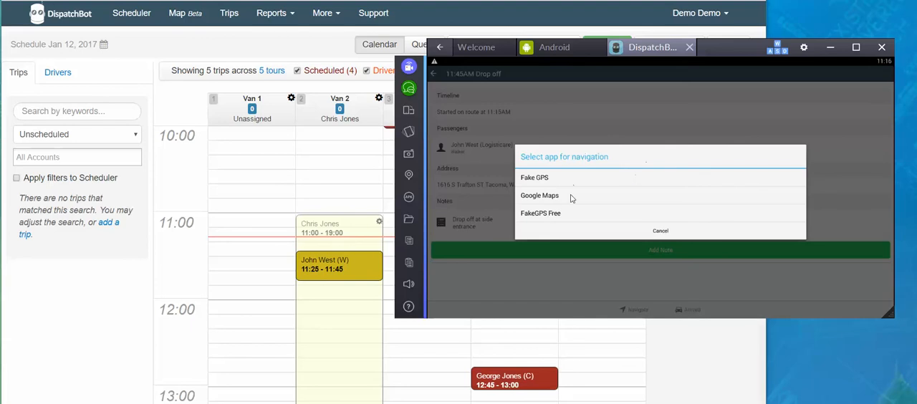
mouse_move(541, 204)
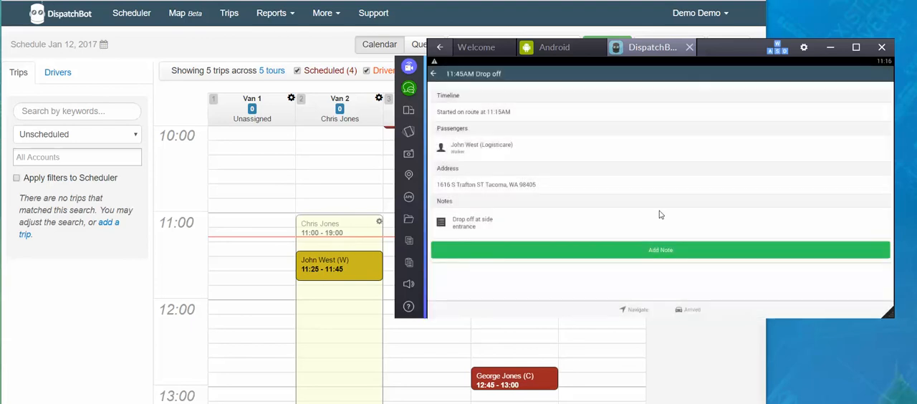
mouse_move(700, 289)
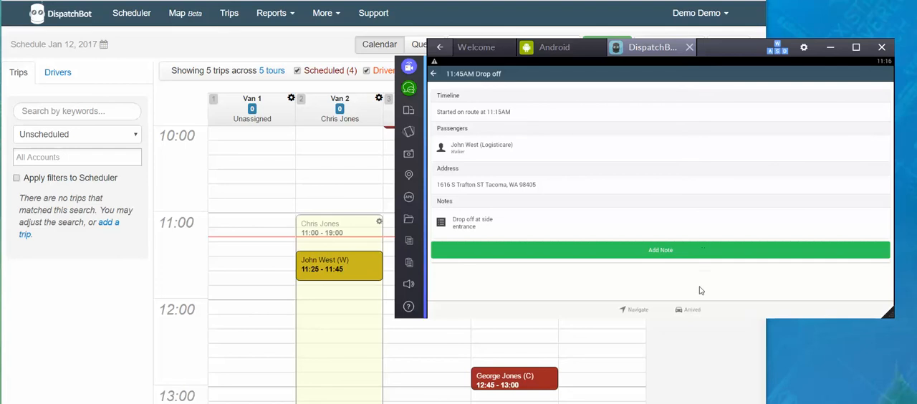
mouse_move(652, 249)
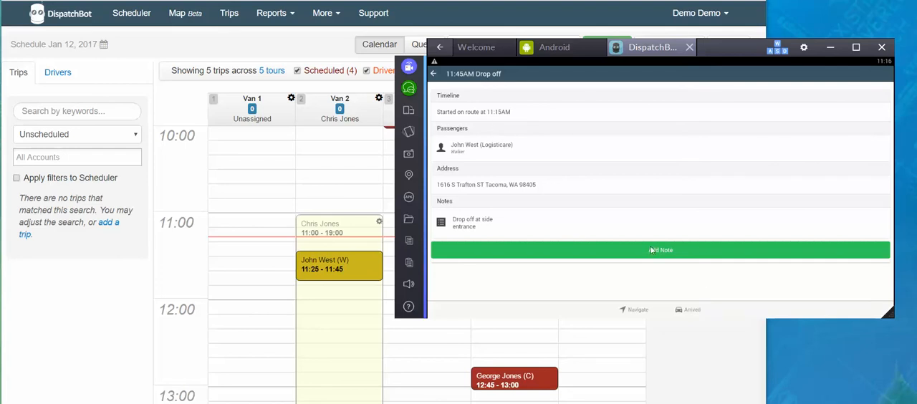
mouse_move(694, 312)
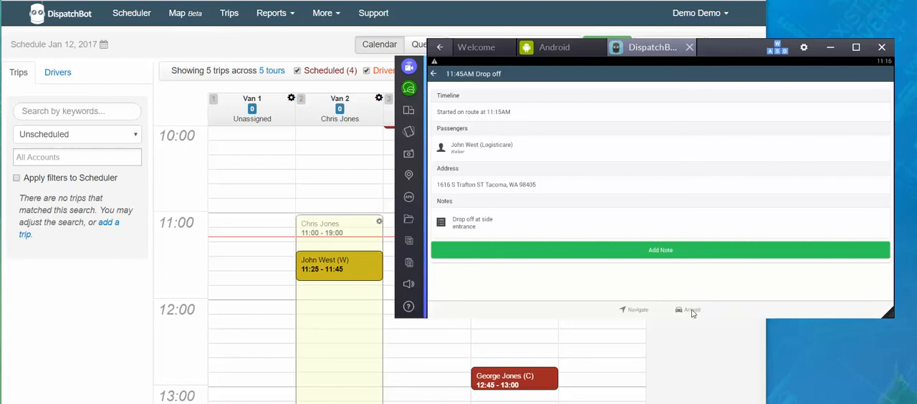
click(690, 310)
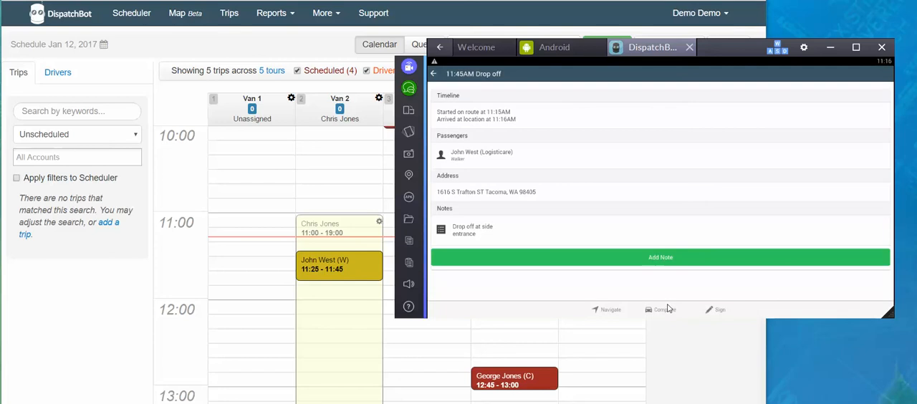
mouse_move(504, 125)
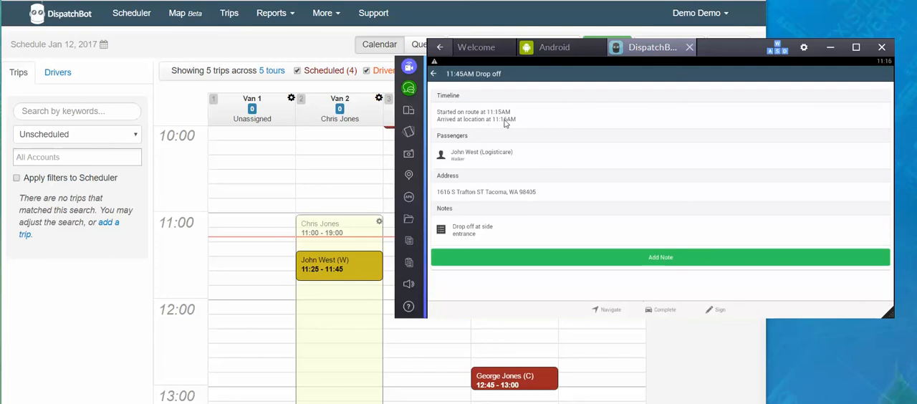
mouse_move(714, 309)
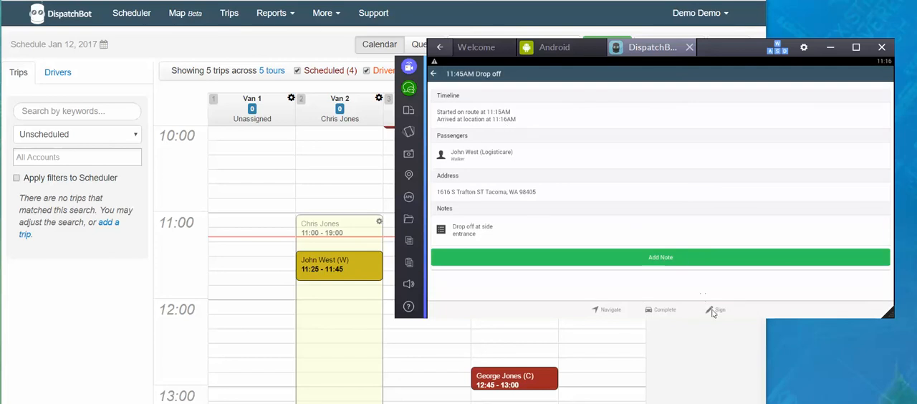
click(716, 310)
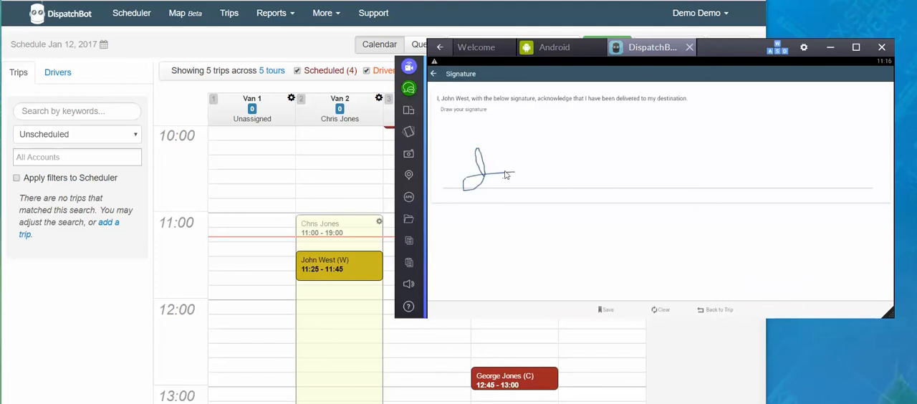
drag(494, 174, 544, 172)
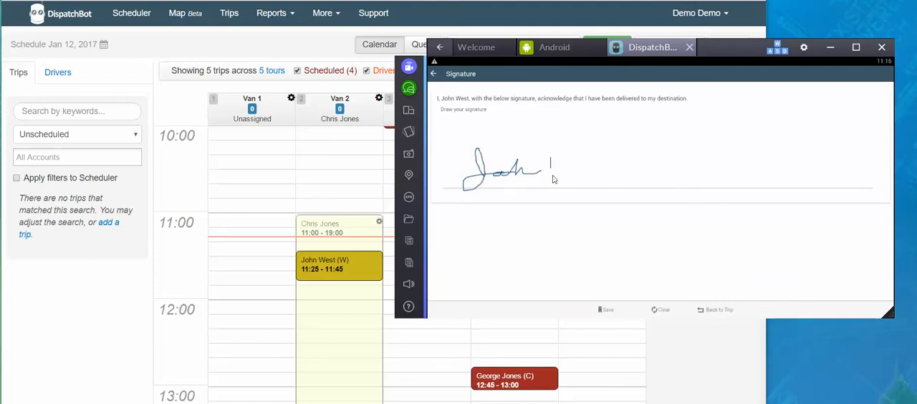
drag(551, 169, 652, 174)
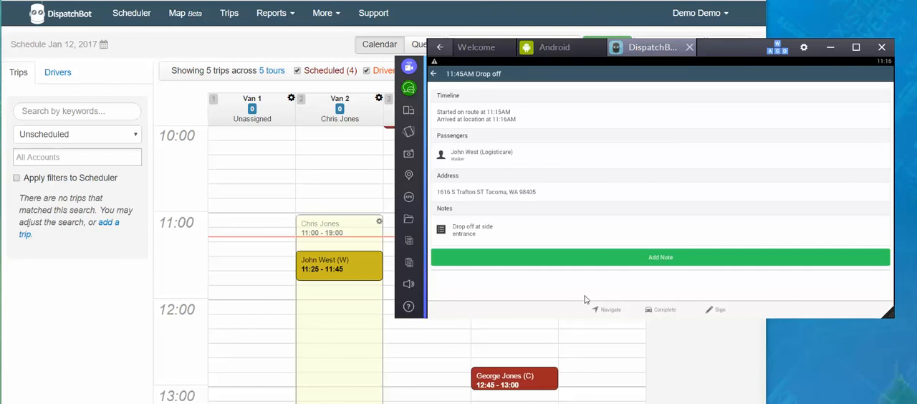
mouse_move(672, 314)
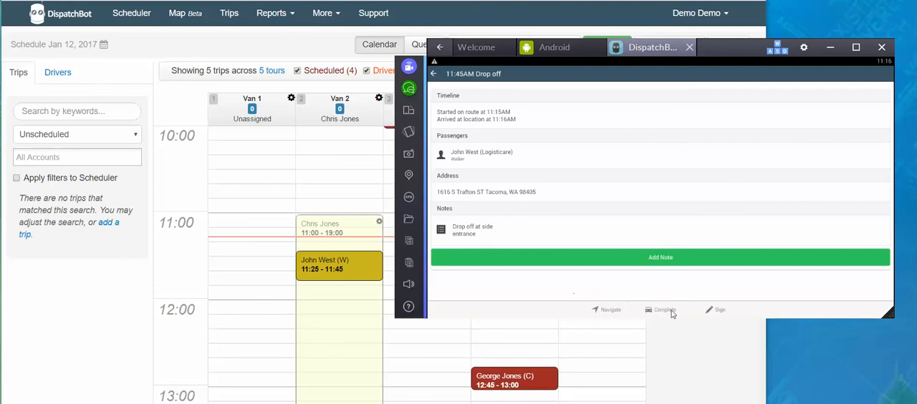
- Complete the drop-off with odometer 17359.7 saved and return to today's trip list
click(658, 309)
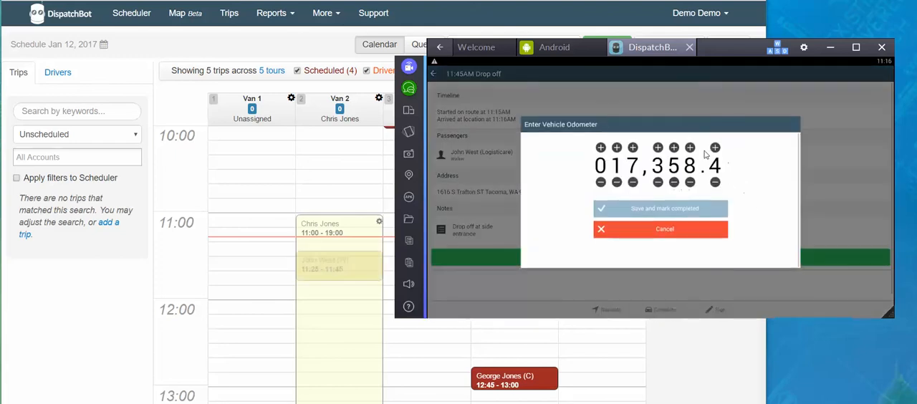
click(713, 148)
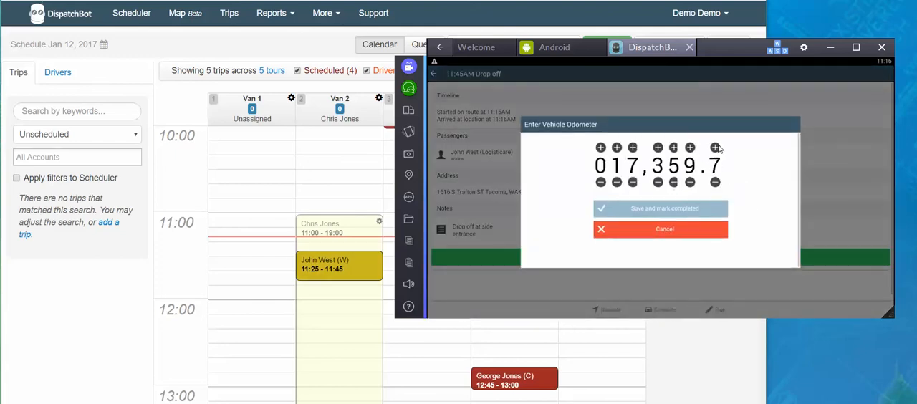
click(659, 209)
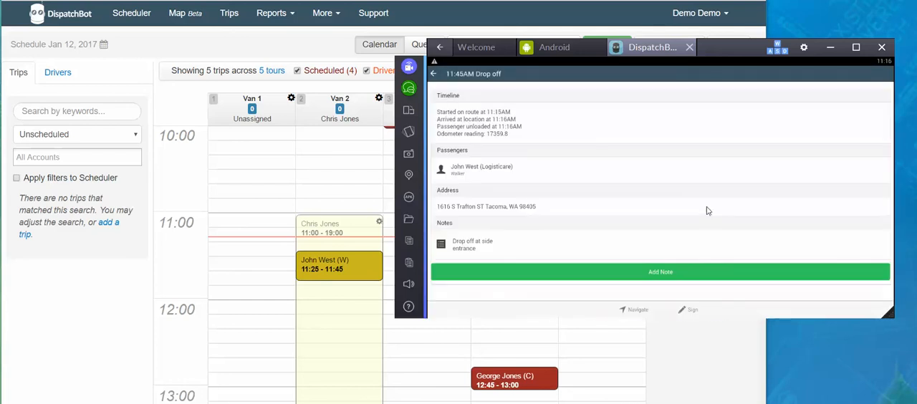
mouse_move(441, 89)
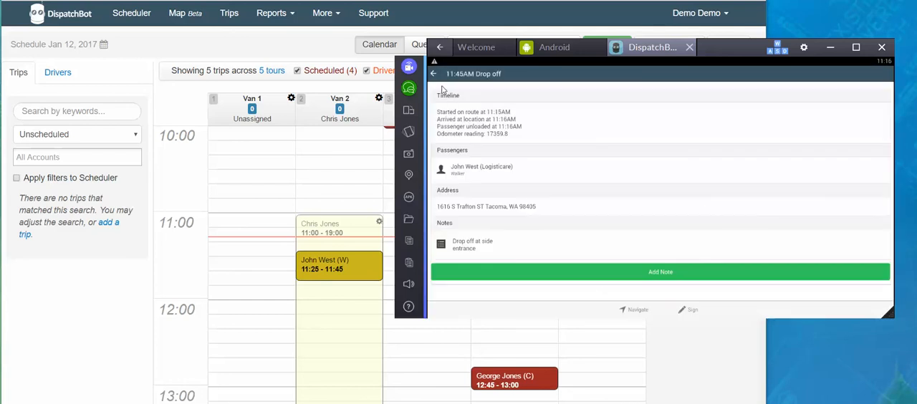
click(434, 75)
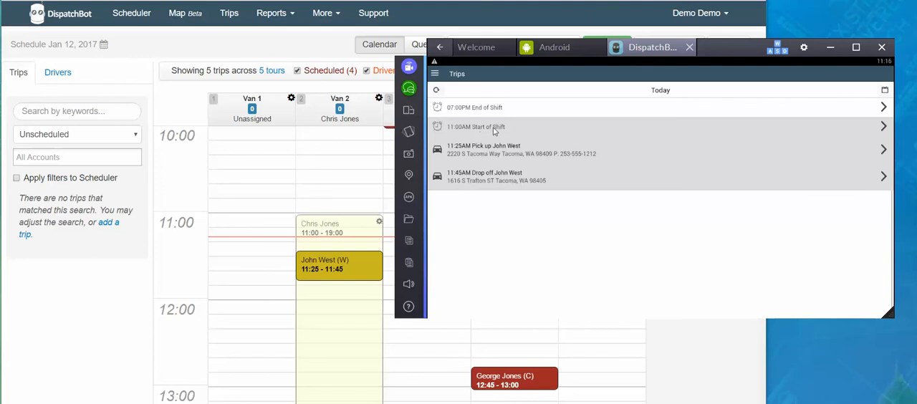
mouse_move(523, 159)
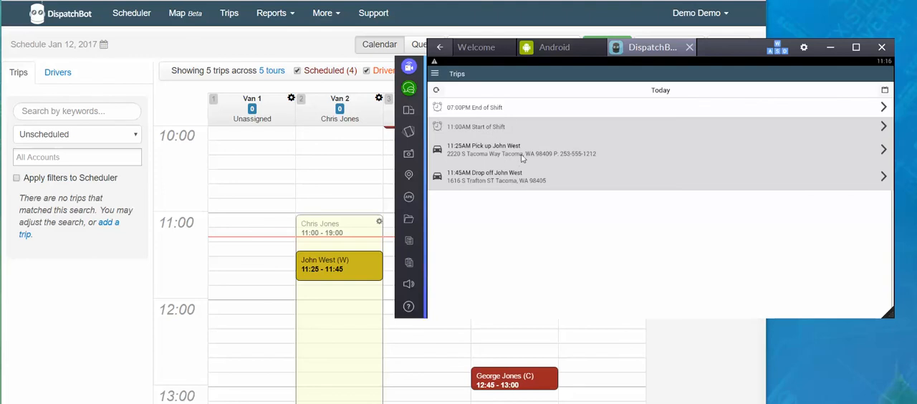
mouse_move(494, 183)
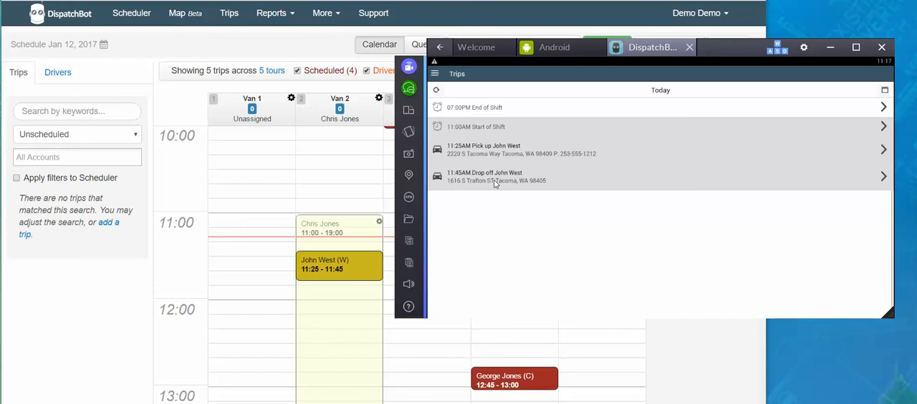
mouse_move(438, 237)
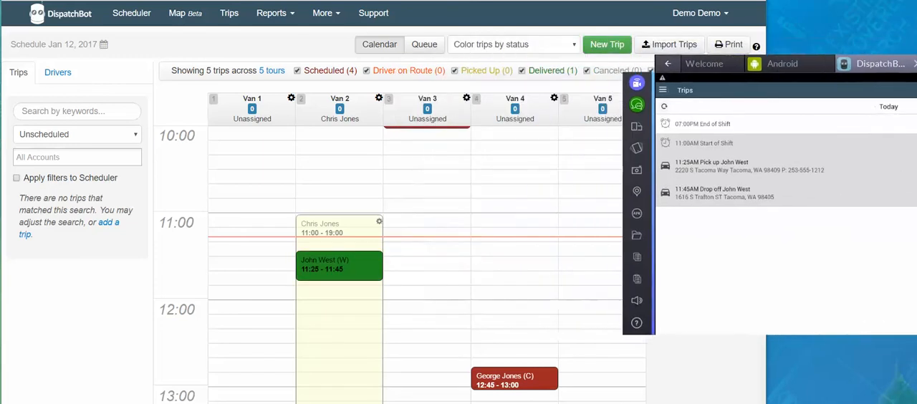
- Open the green John West block in Van 2 showing Delivered with on-route, pickup and drop-off times
click(338, 264)
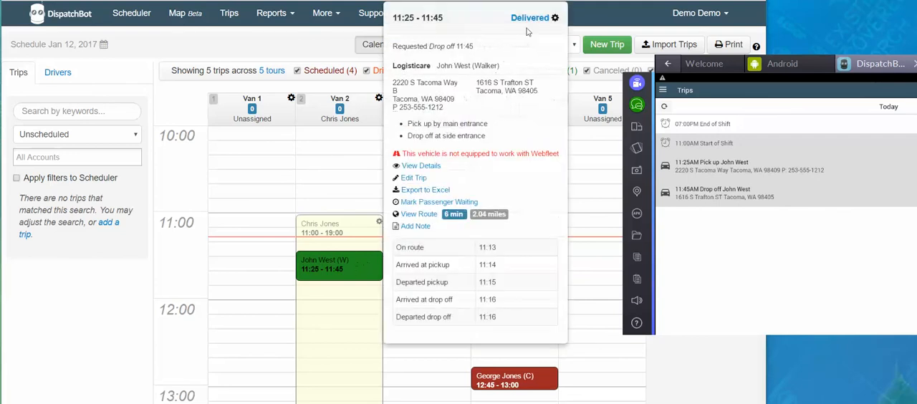
mouse_move(499, 308)
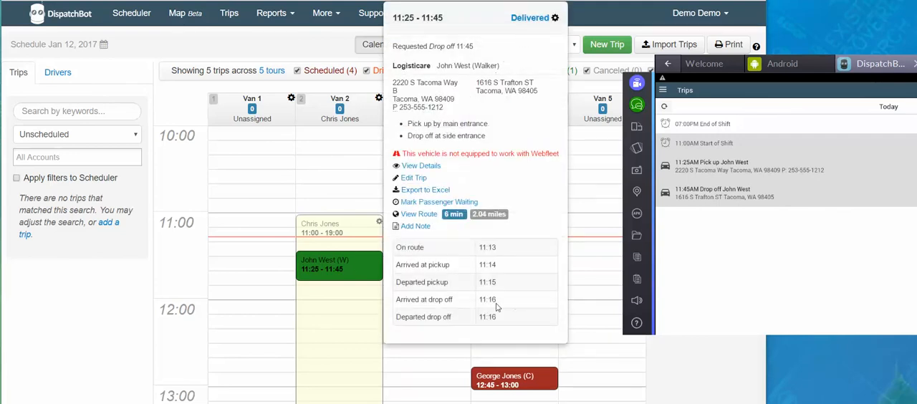
mouse_move(742, 303)
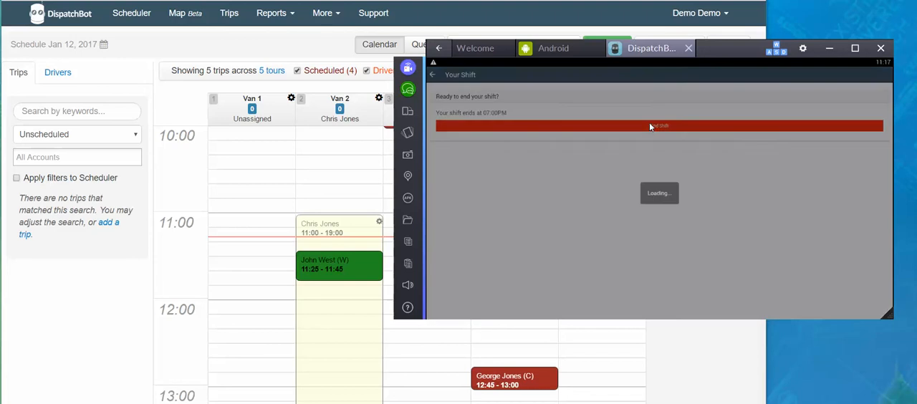
- End the shift, adjusting the closing odometer digits and saving it, returning to today's trip list
click(658, 126)
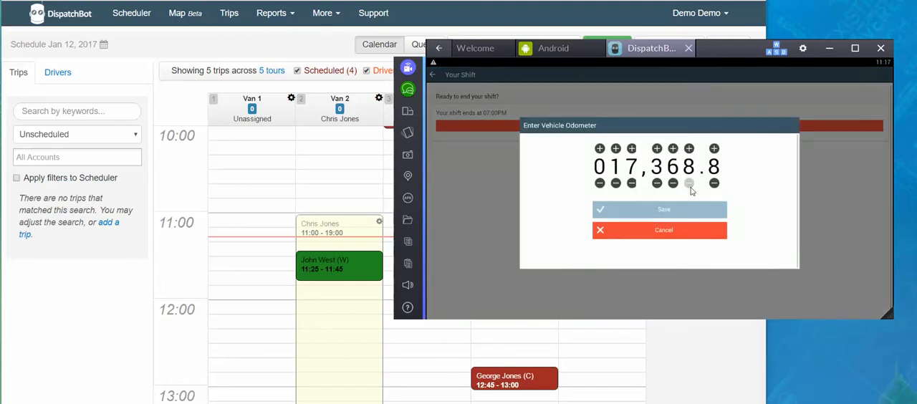
click(688, 184)
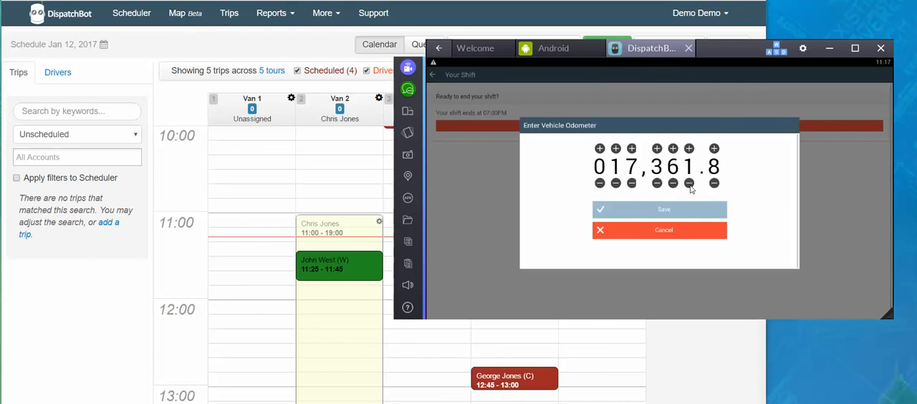
click(714, 183)
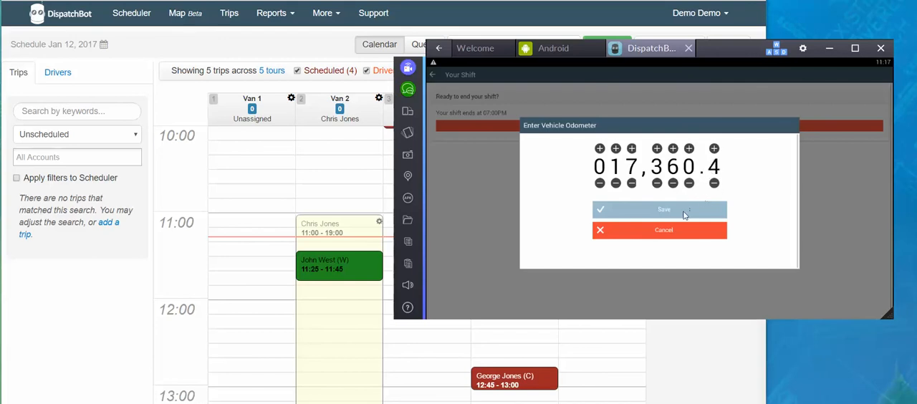
click(658, 209)
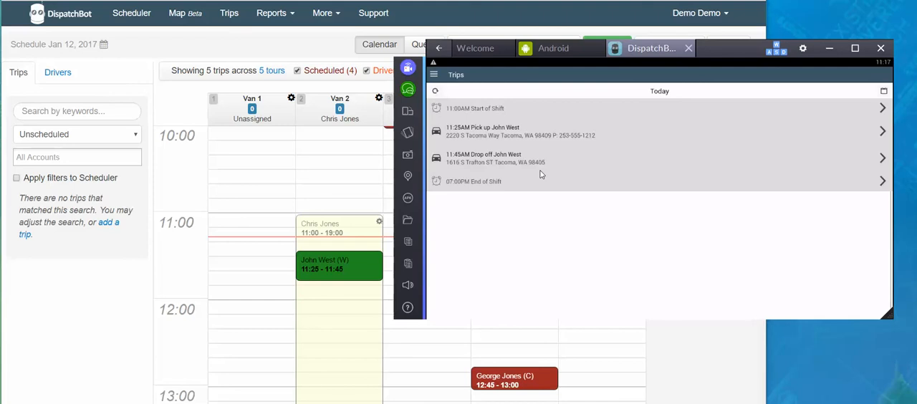
click(433, 74)
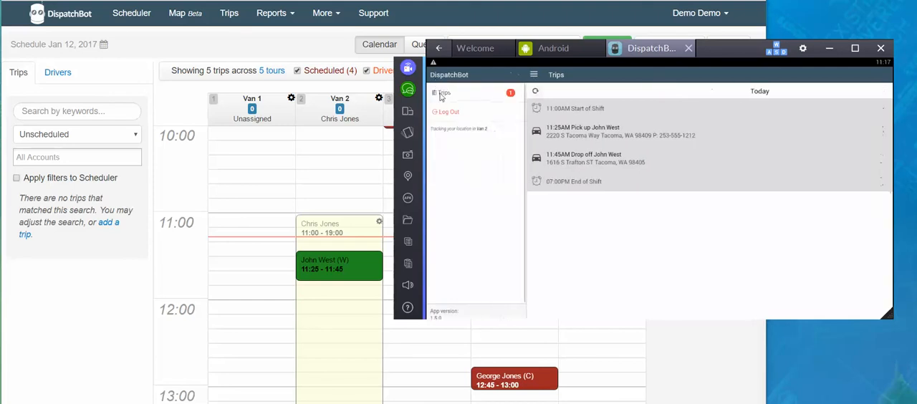